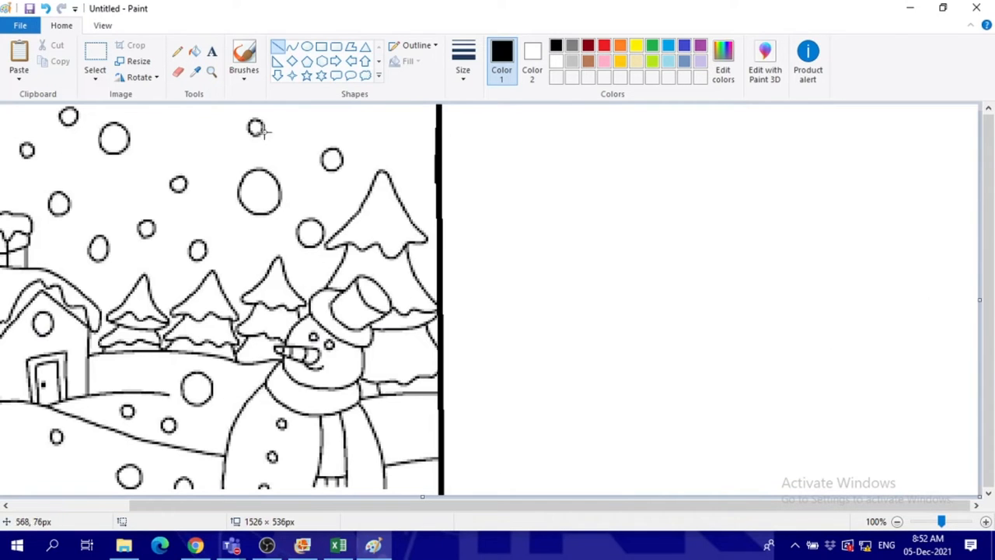
pyautogui.moveTo(931, 314)
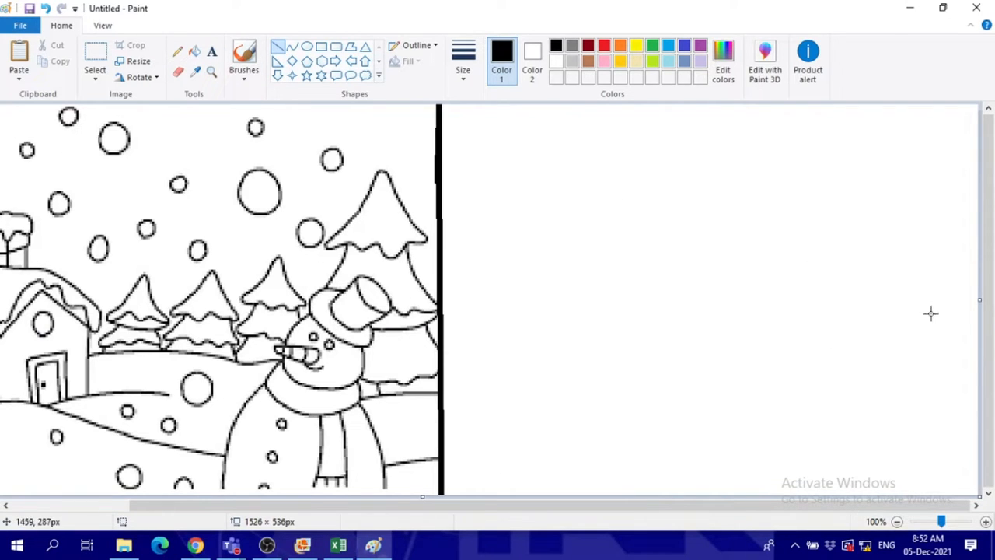
pyautogui.moveTo(930, 311)
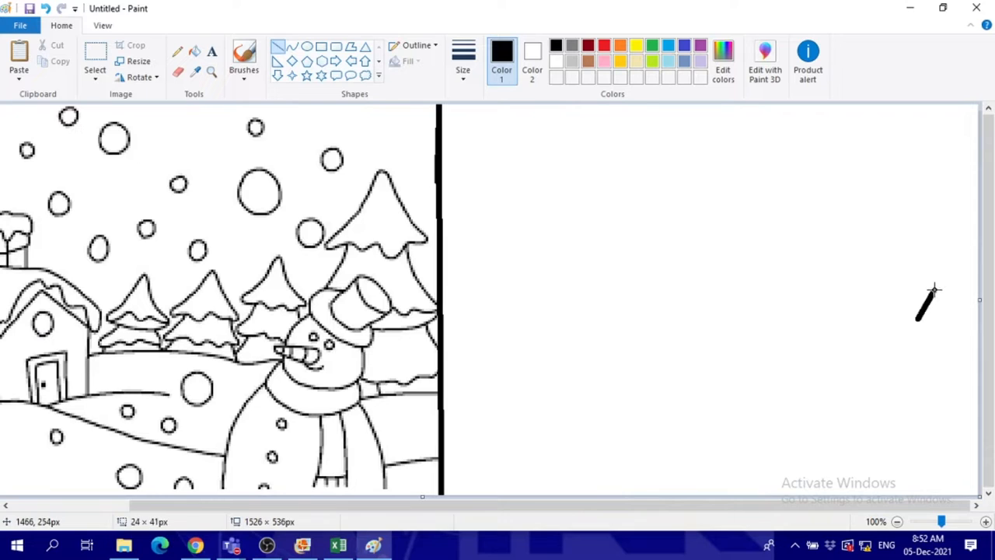
pyautogui.moveTo(660, 135)
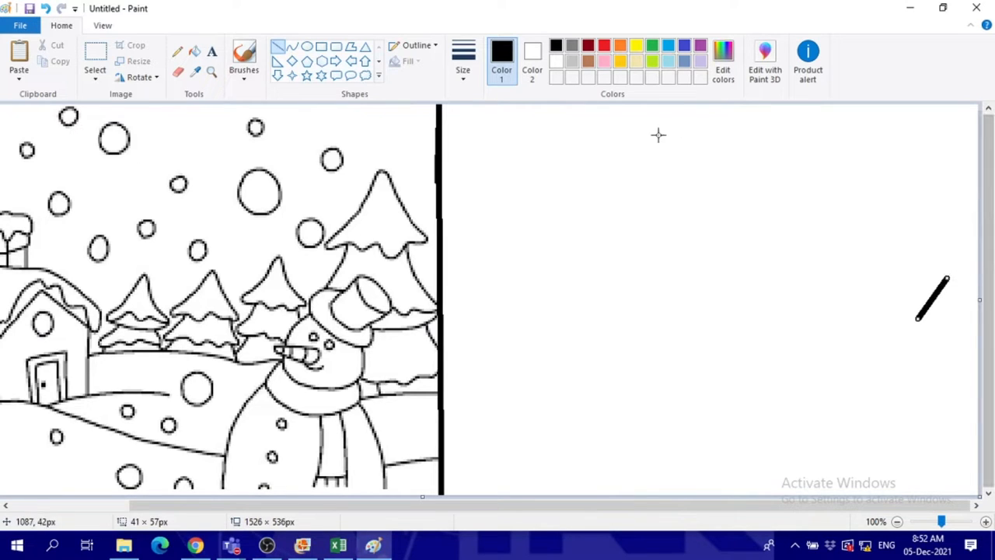
# Draw two short parallel slanted black lines near the right edge of the blank half
pyautogui.click(463, 59)
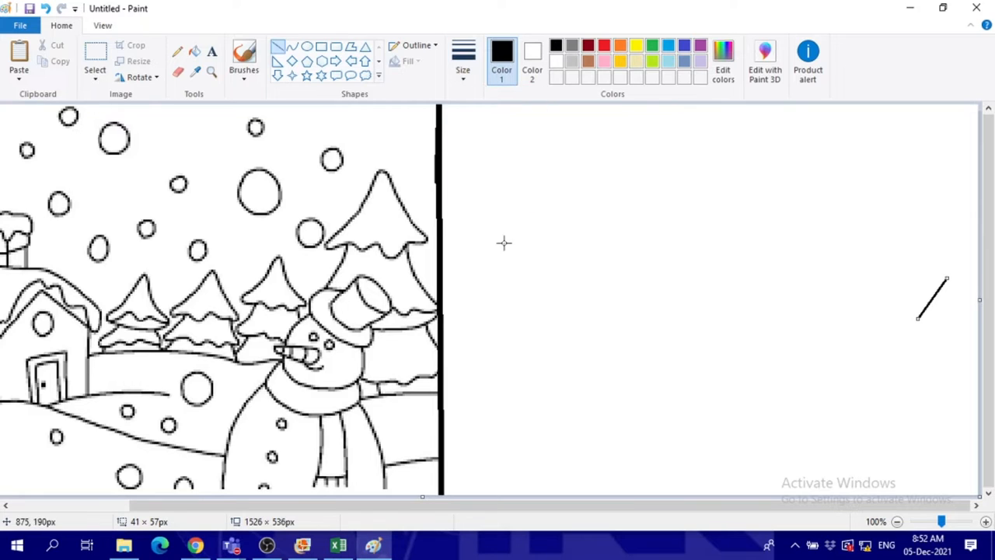
pyautogui.moveTo(951, 335)
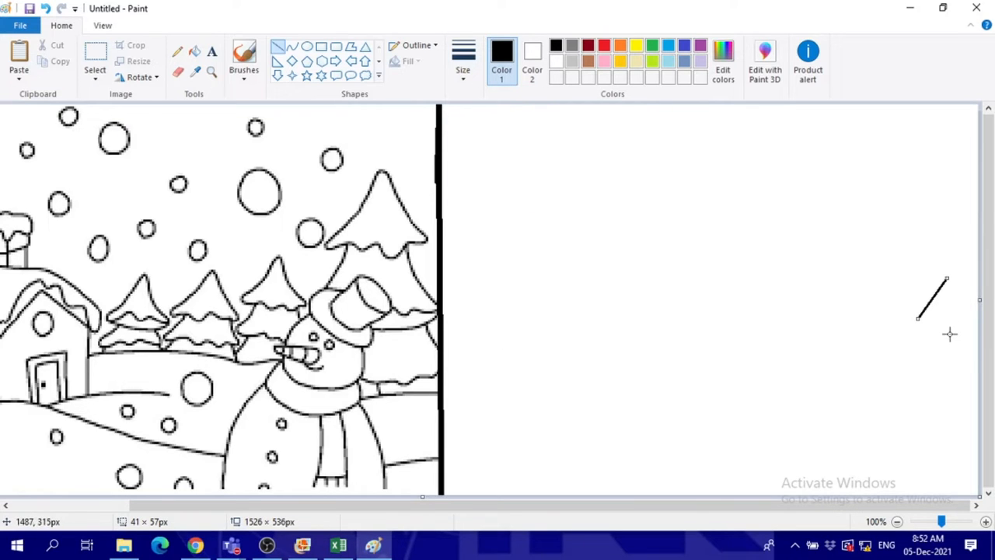
pyautogui.moveTo(920, 327); pyautogui.dragTo(972, 303)
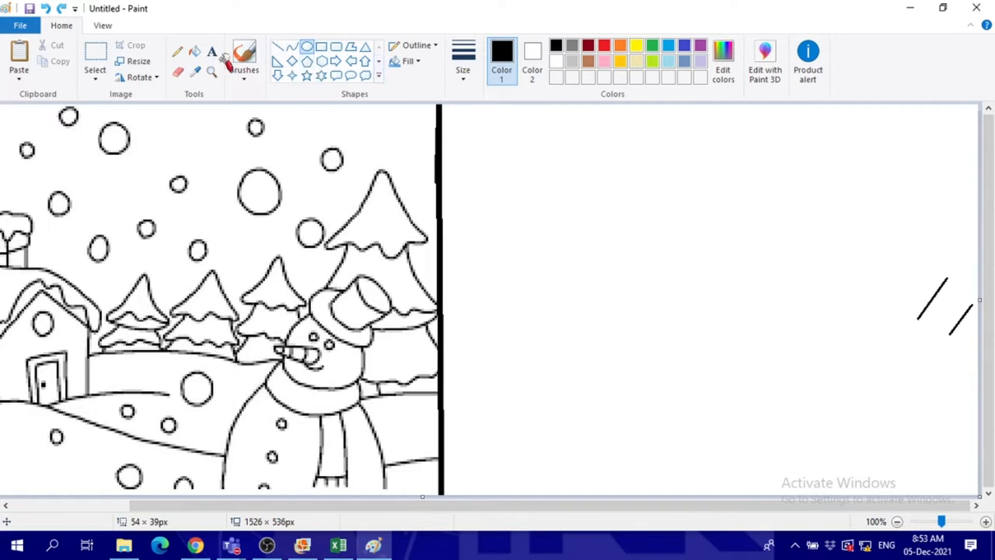
# Freehand-sketch the hat's curved brim beneath the two slanted lines with the brush
pyautogui.click(244, 59)
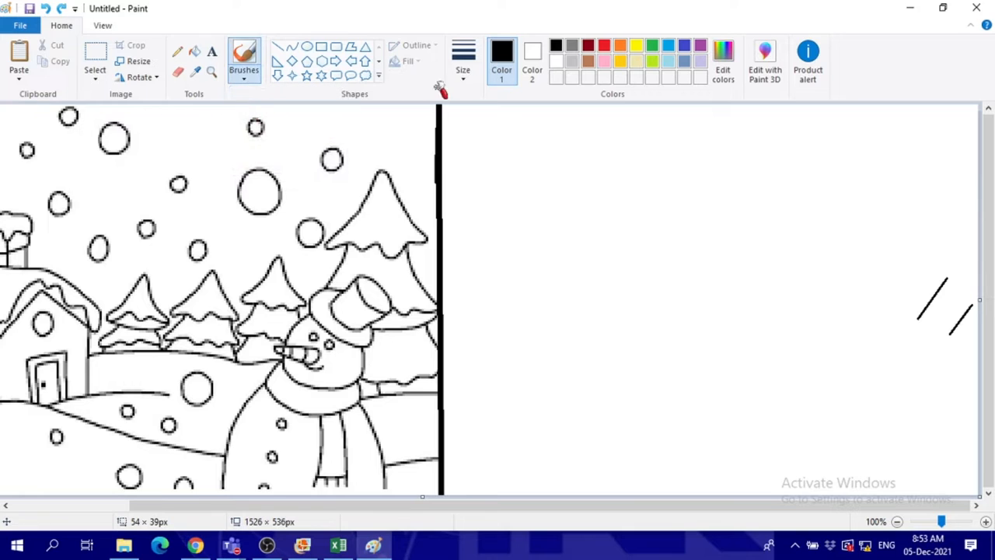
pyautogui.moveTo(946, 319)
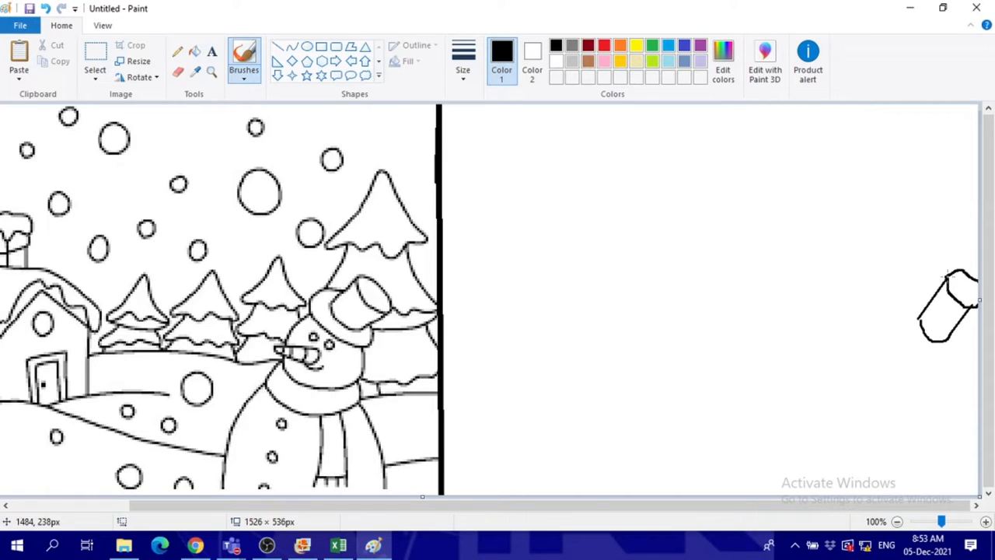
pyautogui.moveTo(934, 305)
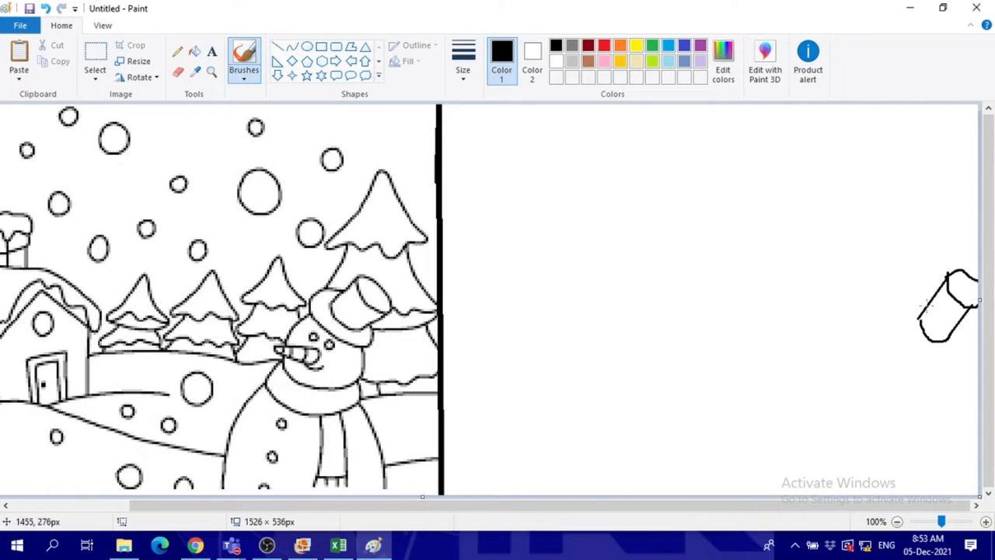
pyautogui.moveTo(933, 311); pyautogui.dragTo(905, 327)
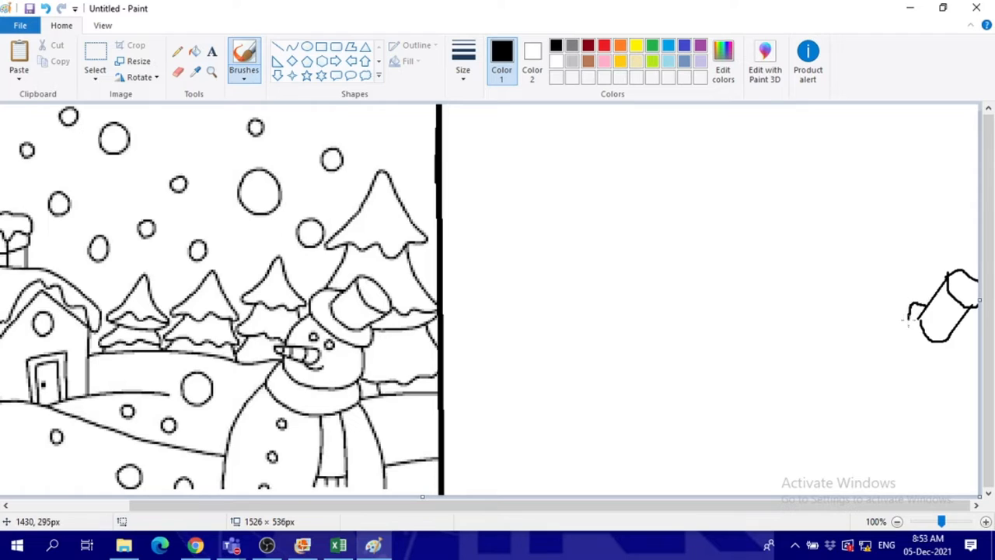
pyautogui.moveTo(925, 319); pyautogui.dragTo(921, 358)
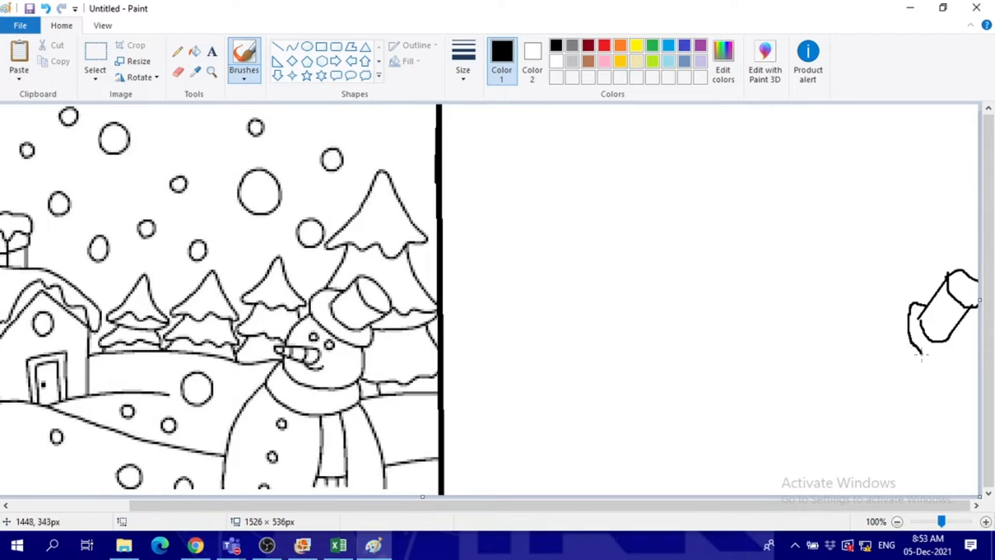
pyautogui.moveTo(921, 358); pyautogui.dragTo(956, 342)
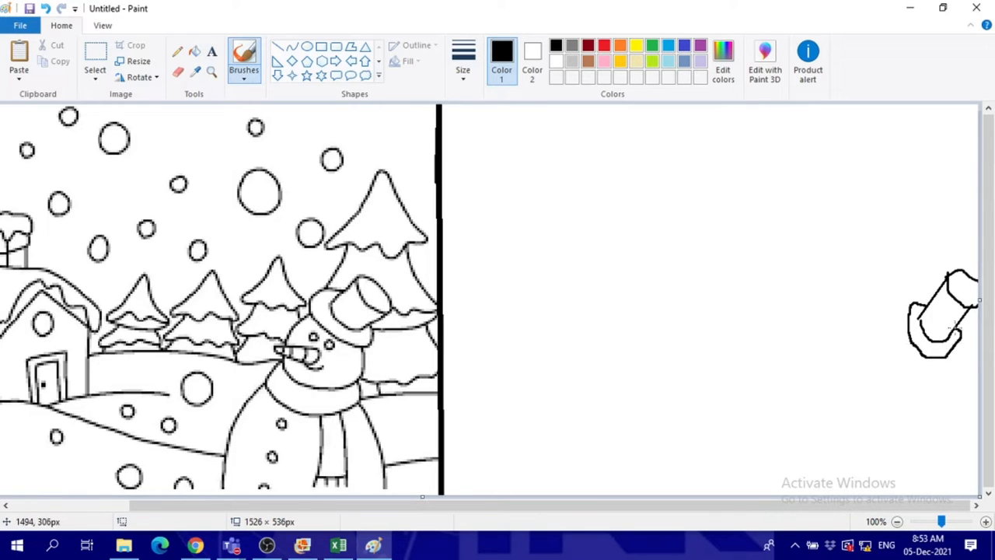
pyautogui.moveTo(858, 258)
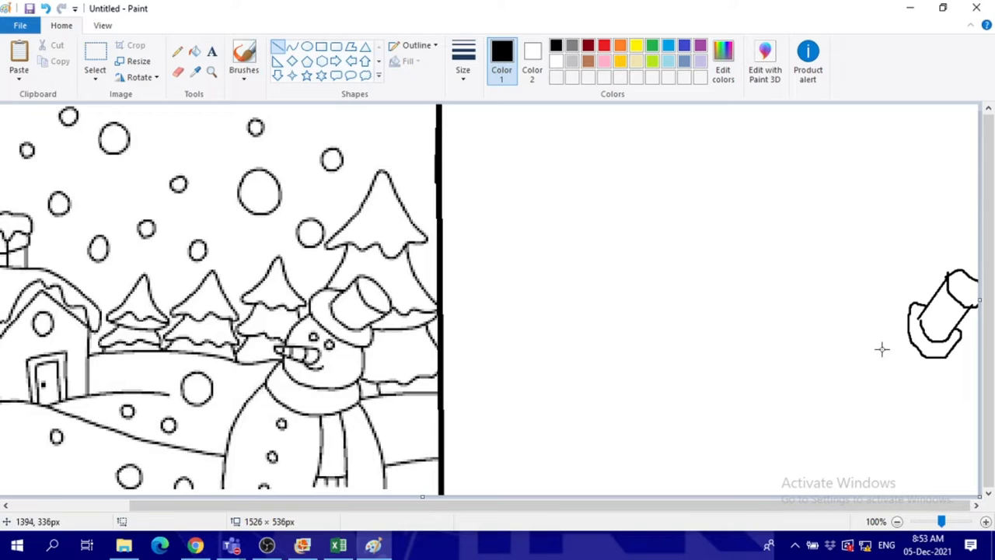
# Sketch a short stroke left of the hat to begin the snowman's head
pyautogui.moveTo(883, 350); pyautogui.dragTo(905, 361)
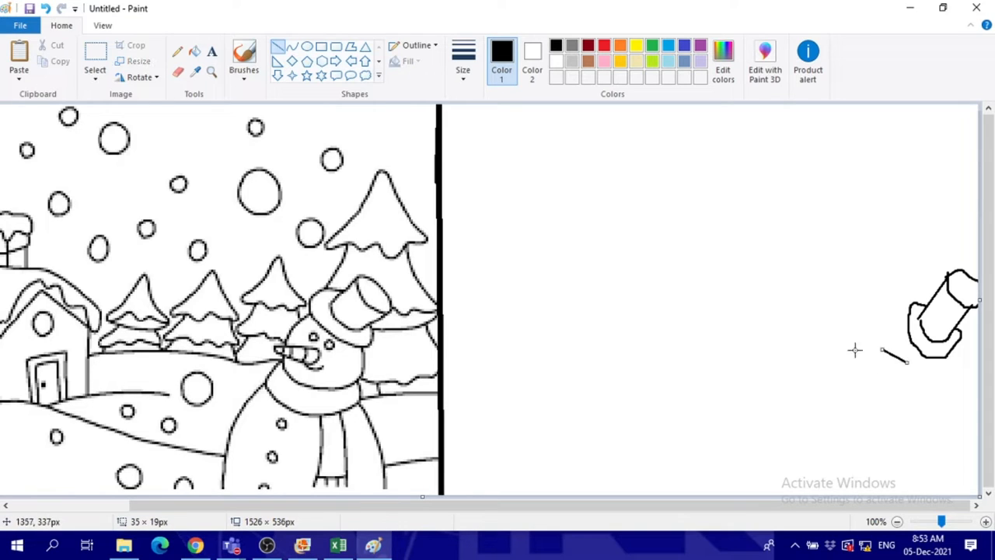
pyautogui.moveTo(885, 351)
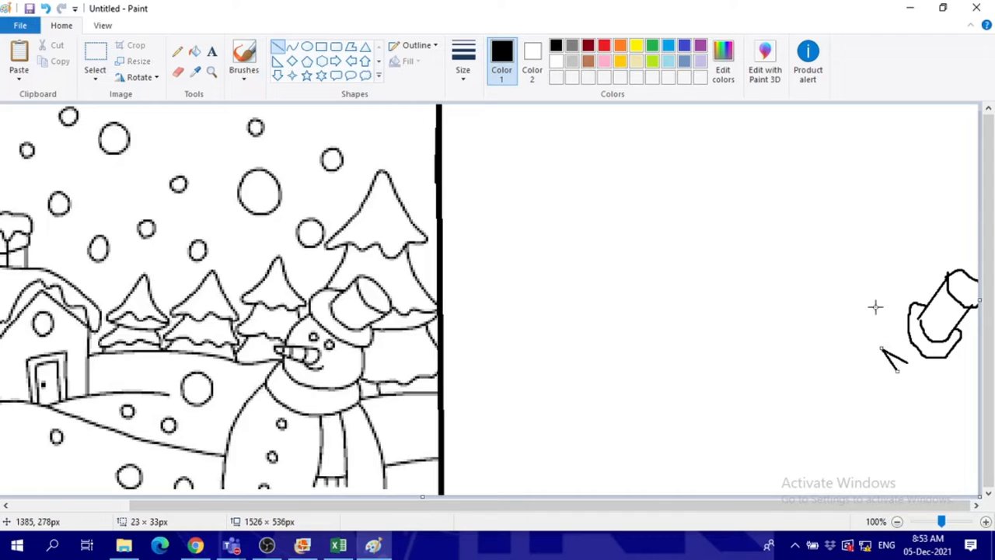
pyautogui.moveTo(380, 108)
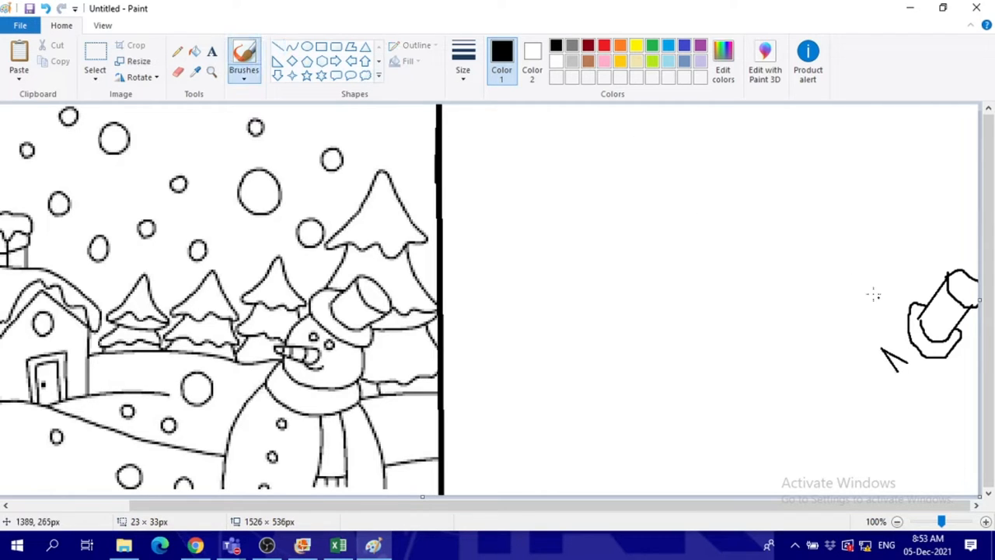
pyautogui.moveTo(908, 321)
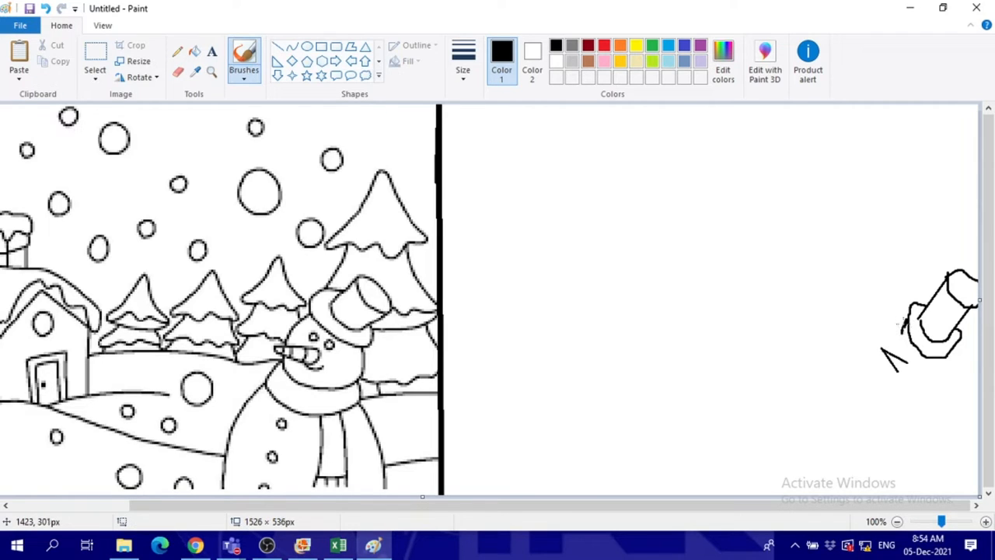
pyautogui.moveTo(930, 395)
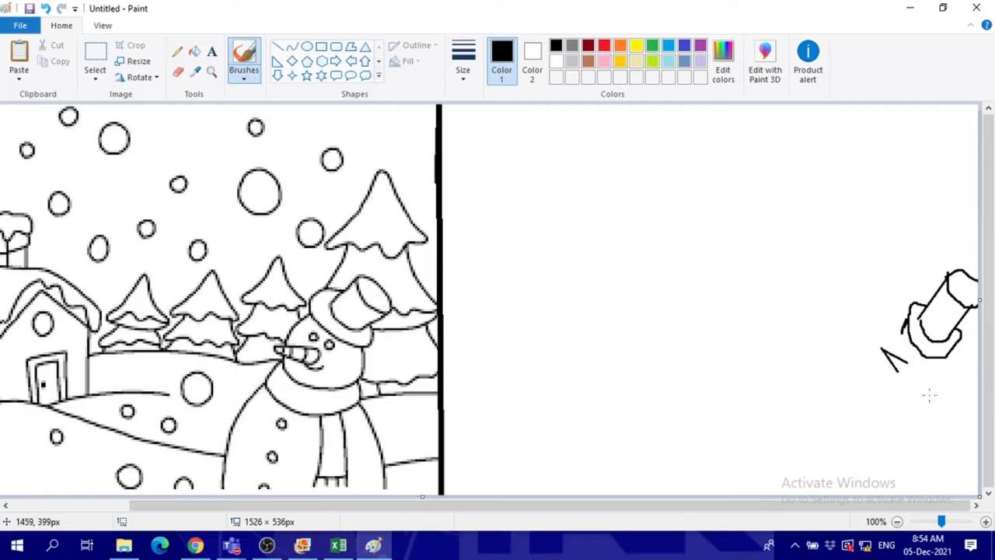
pyautogui.moveTo(781, 251)
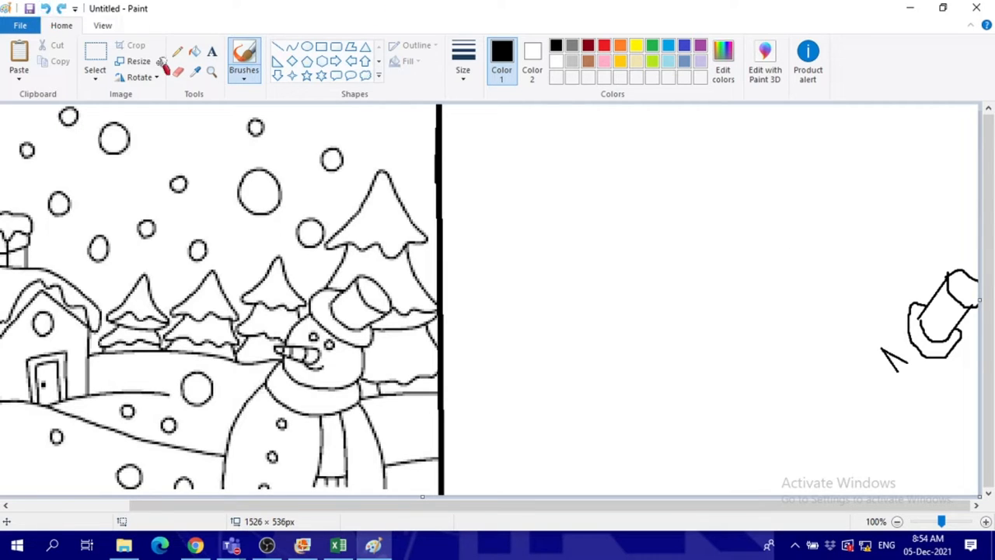
pyautogui.moveTo(883, 342)
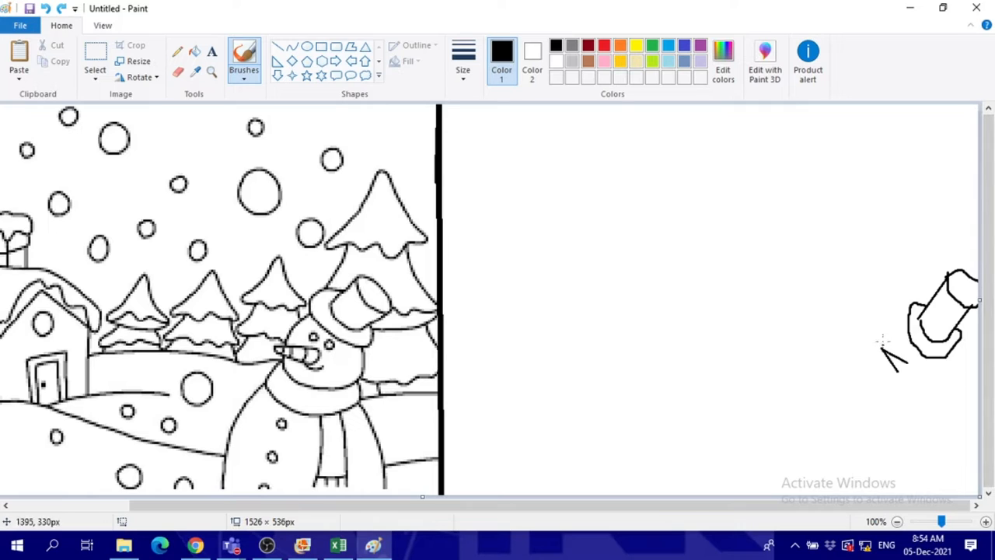
pyautogui.moveTo(909, 322)
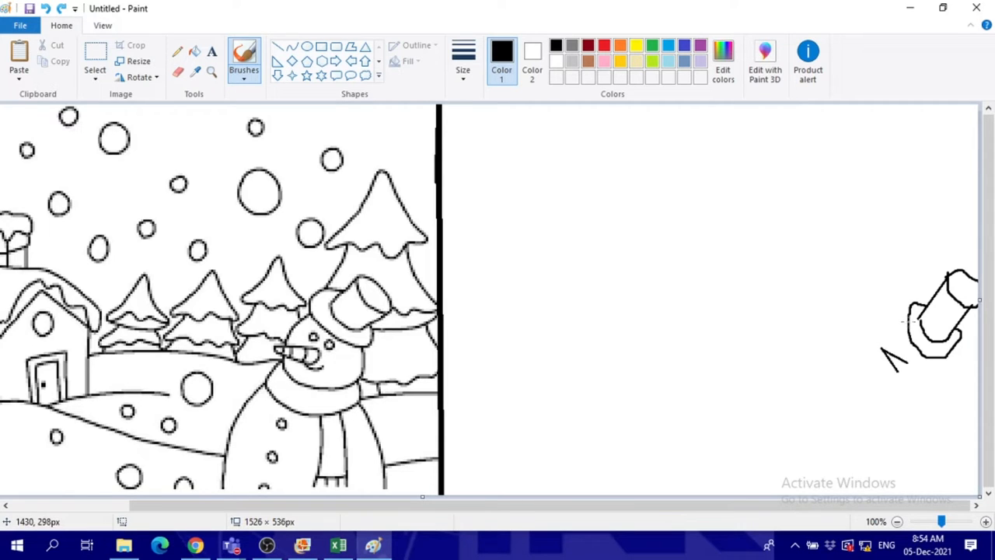
pyautogui.moveTo(895, 322)
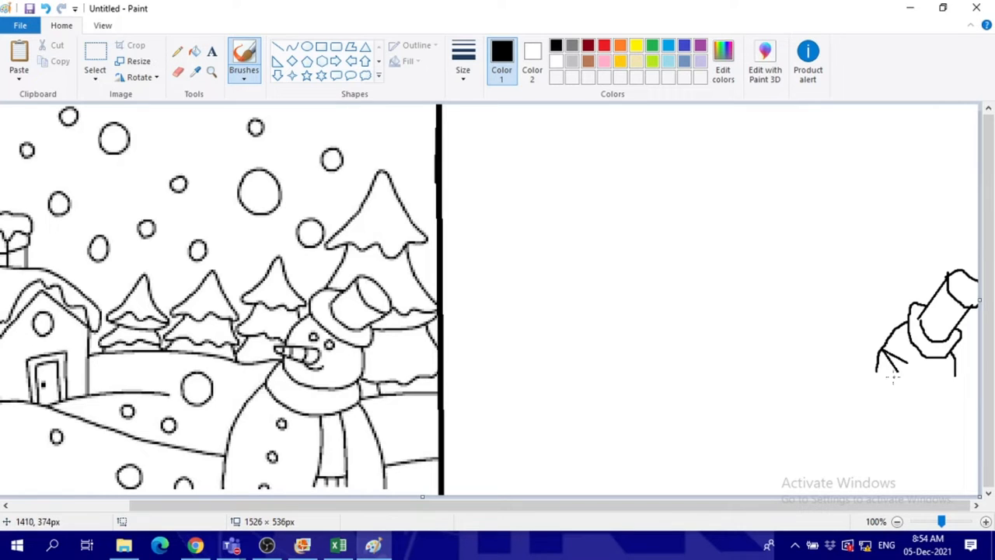
pyautogui.moveTo(883, 378)
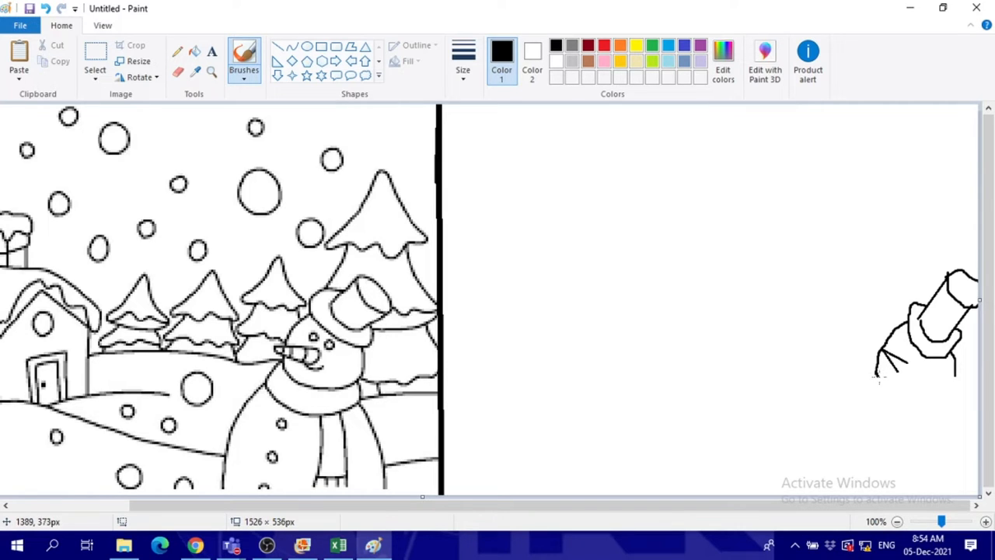
# Close the rounded head outline beneath the tilted hat
pyautogui.moveTo(874, 373); pyautogui.dragTo(936, 386)
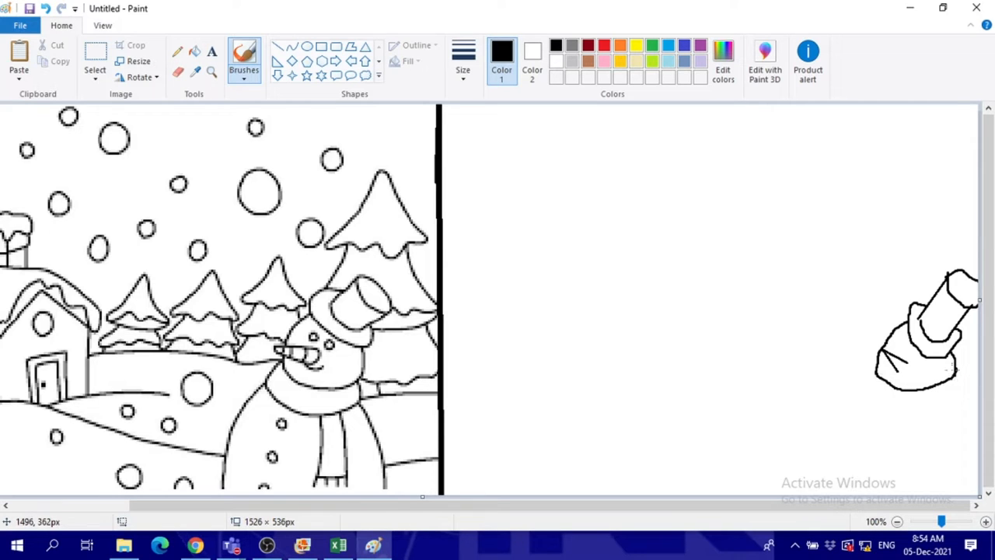
pyautogui.moveTo(894, 375)
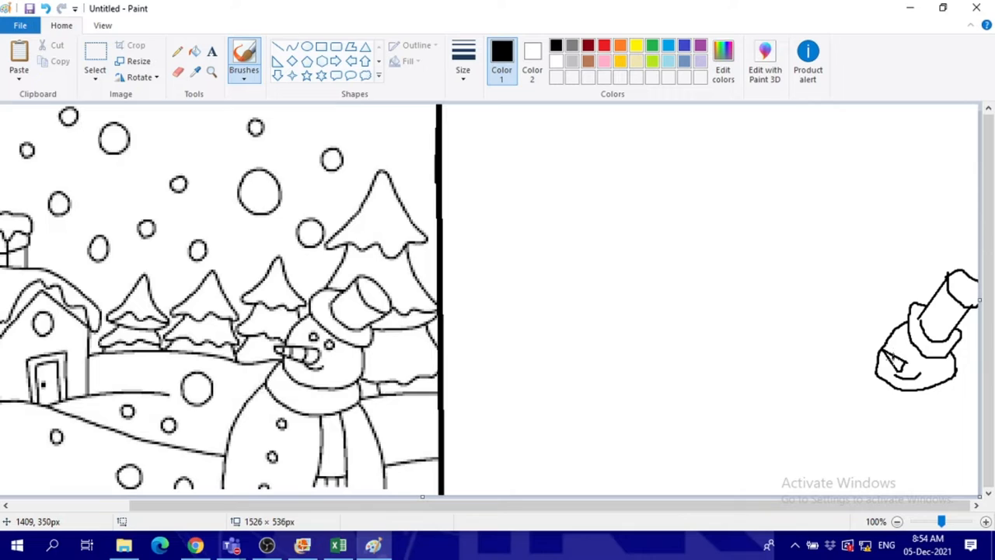
pyautogui.moveTo(185, 17)
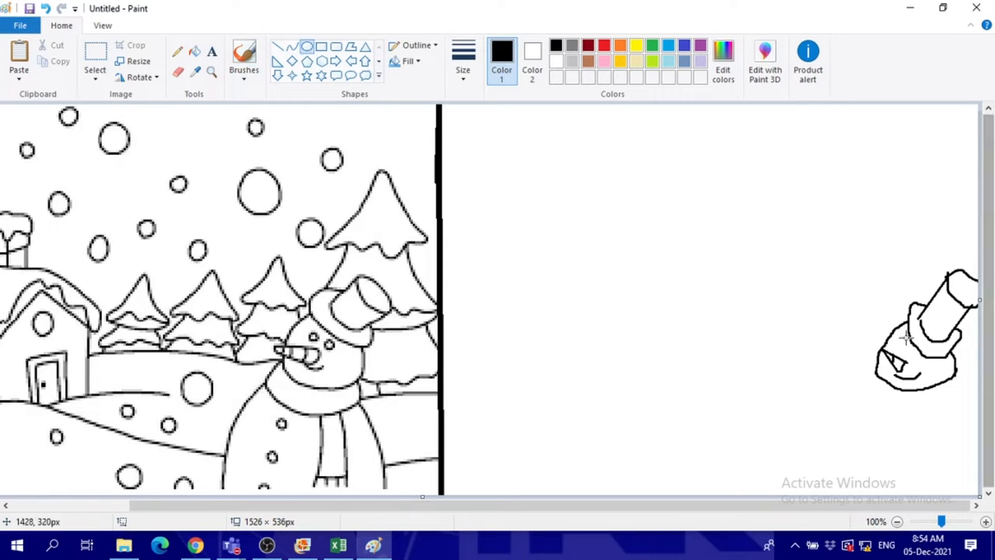
pyautogui.moveTo(899, 350)
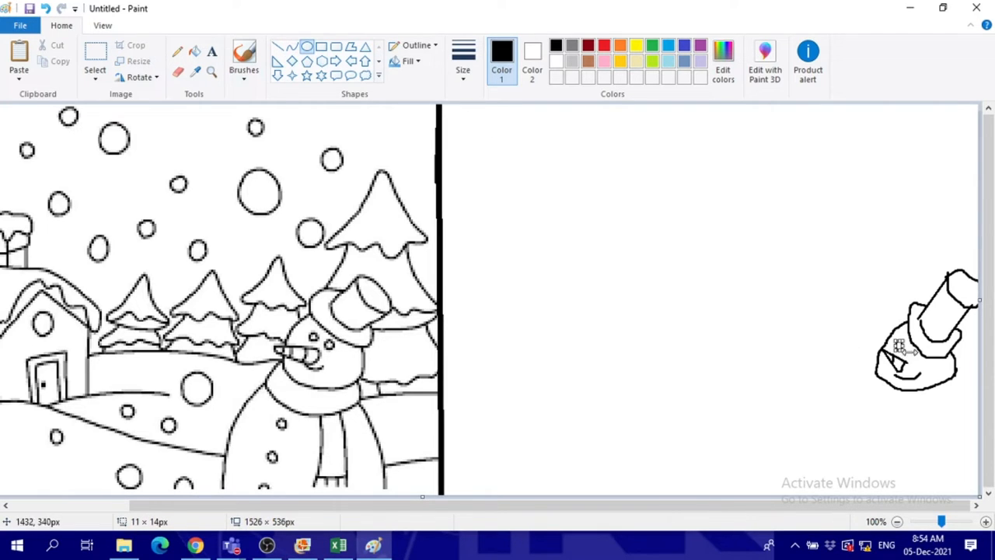
pyautogui.moveTo(918, 354)
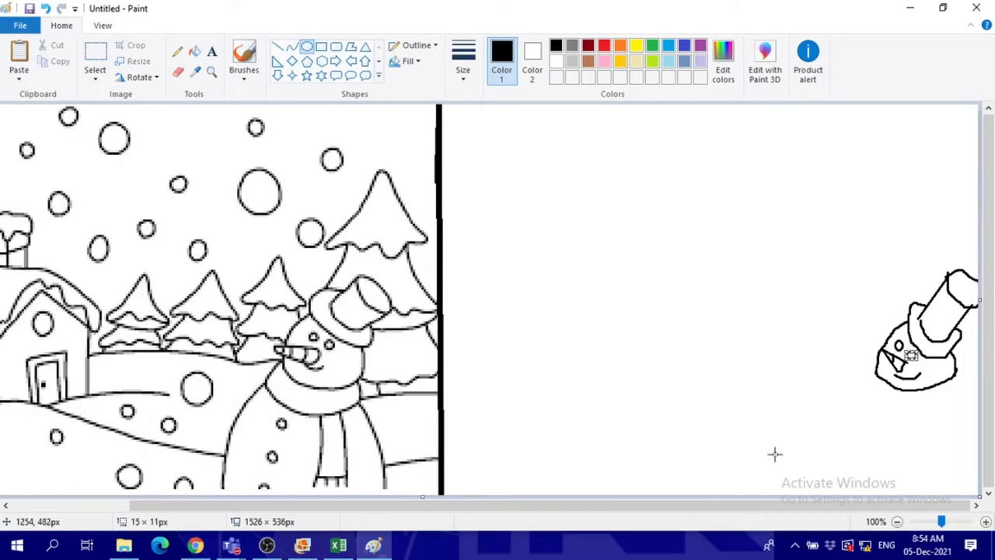
pyautogui.moveTo(756, 443)
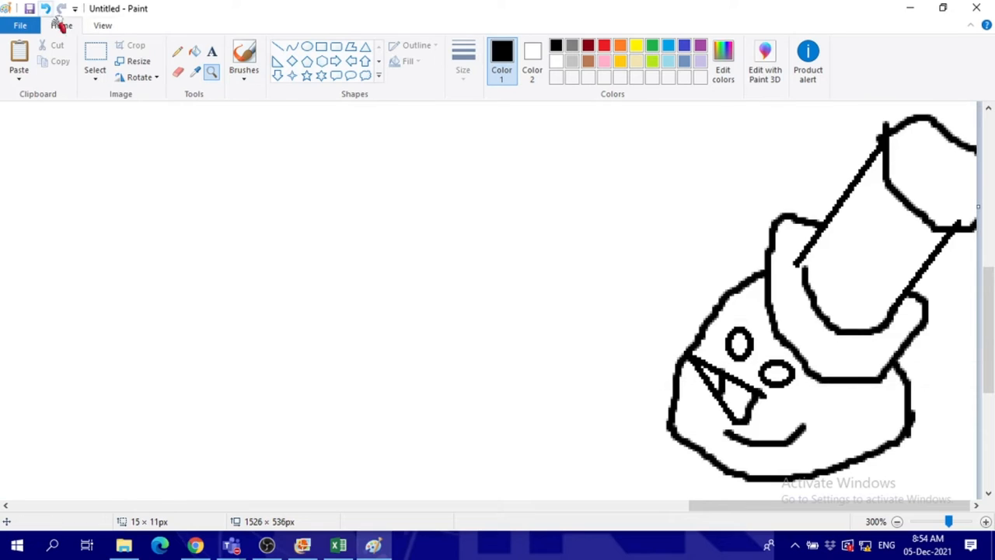
pyautogui.click(242, 59)
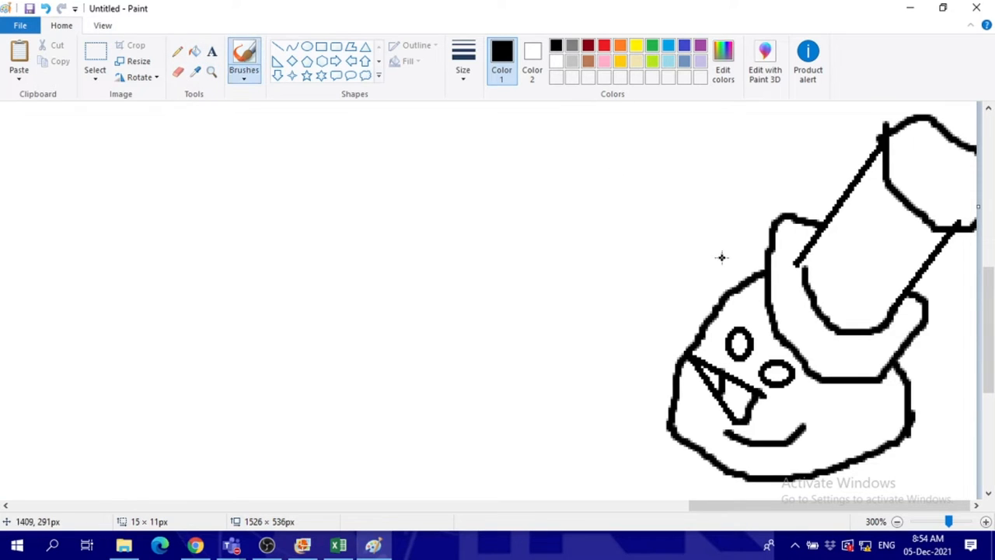
pyautogui.moveTo(806, 268)
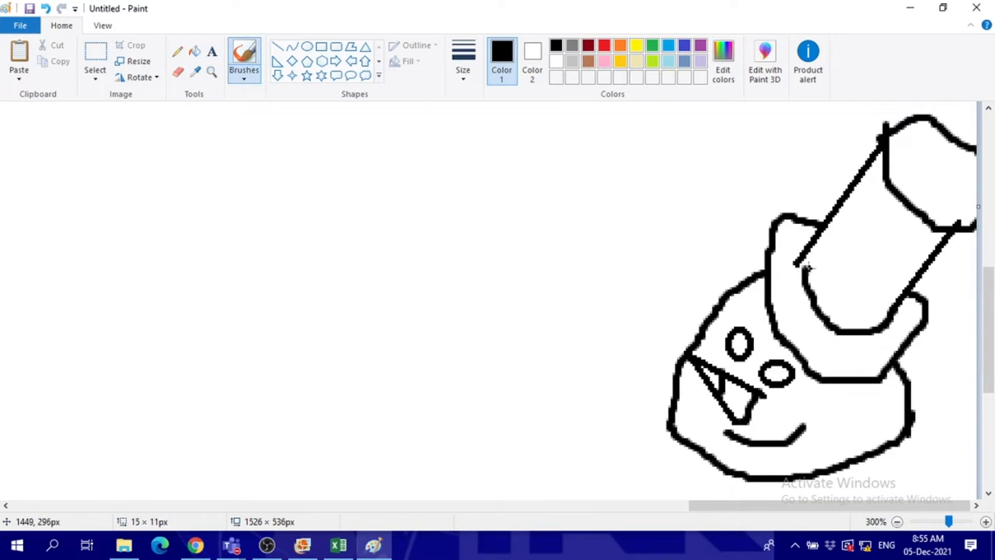
pyautogui.moveTo(797, 255)
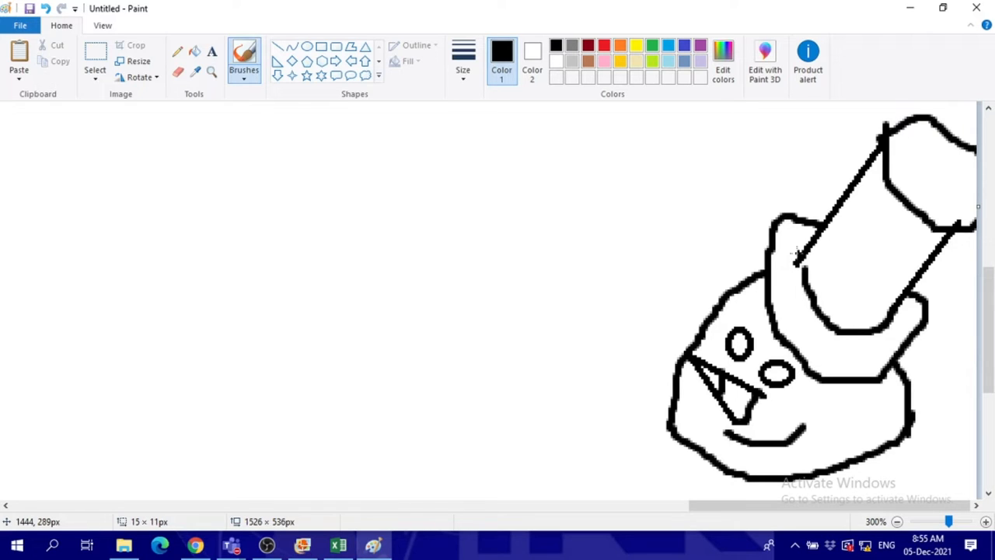
pyautogui.moveTo(837, 288)
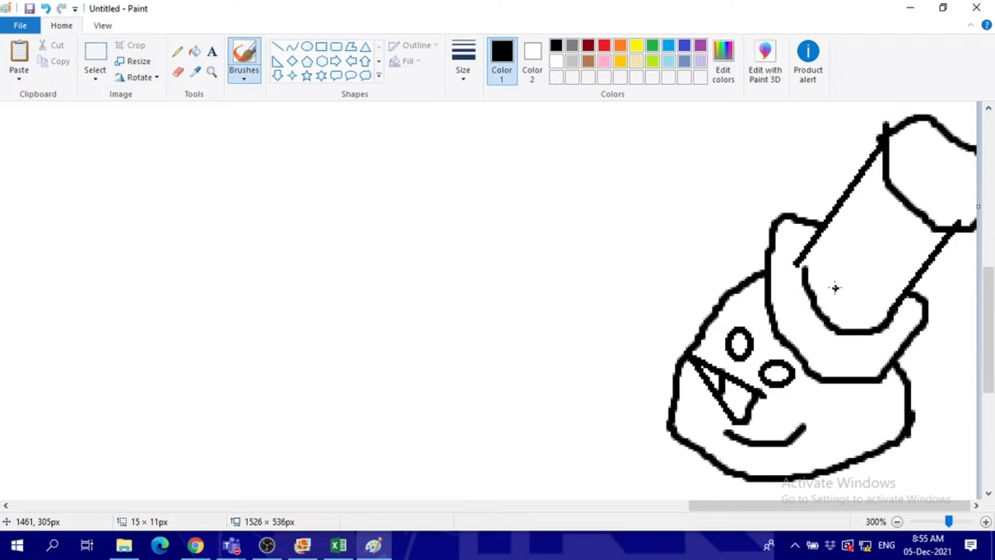
pyautogui.moveTo(801, 261)
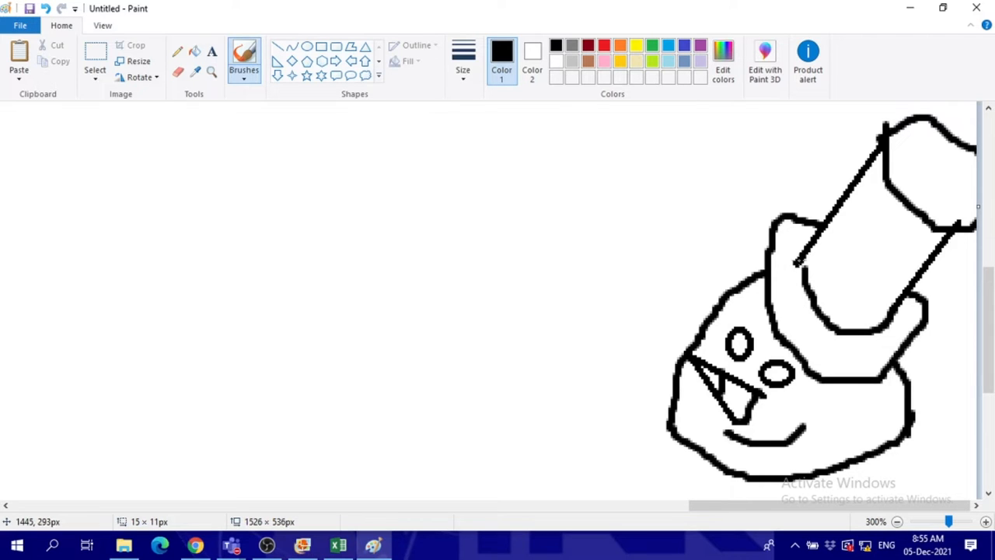
pyautogui.click(897, 521)
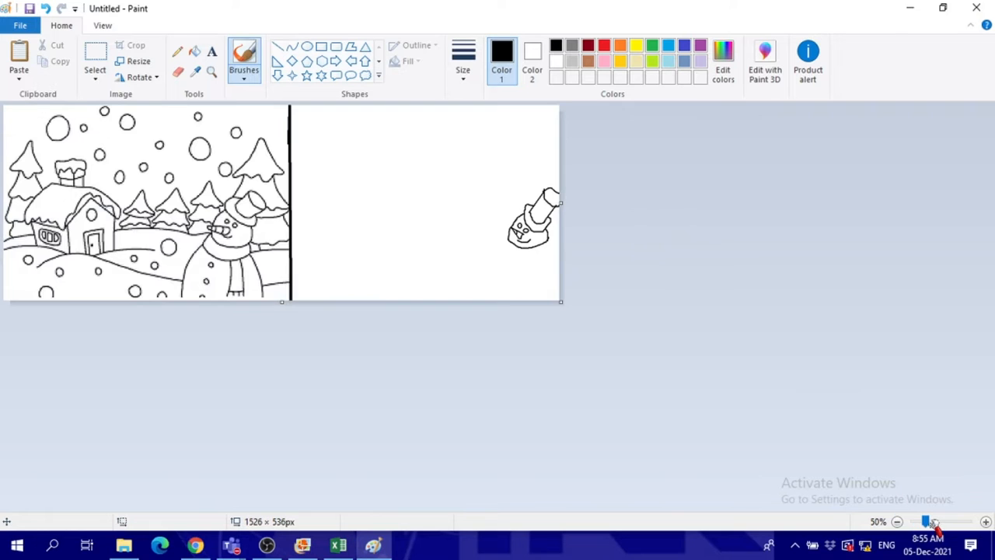
# Return to the normal view and sweep the body outline down from the head
pyautogui.click(986, 521)
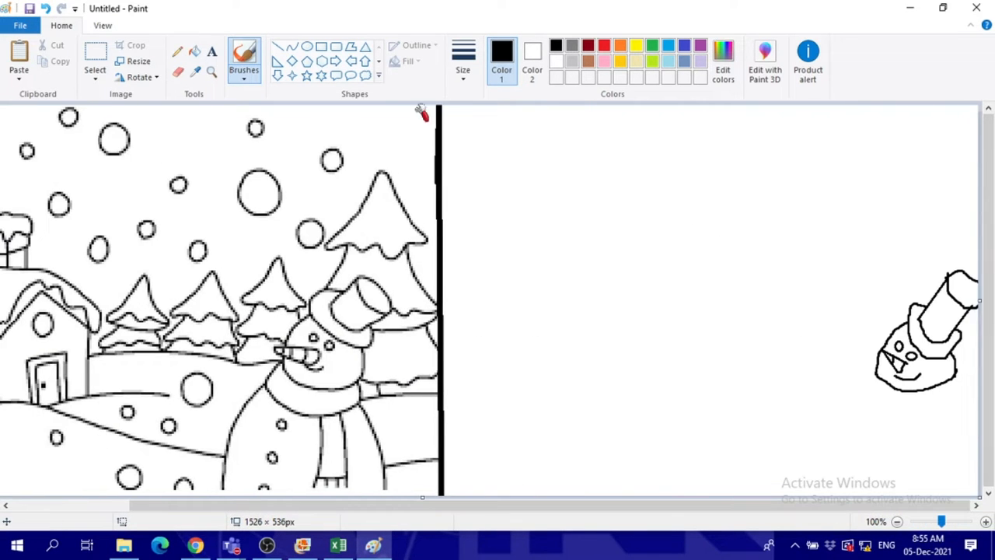
pyautogui.moveTo(793, 376)
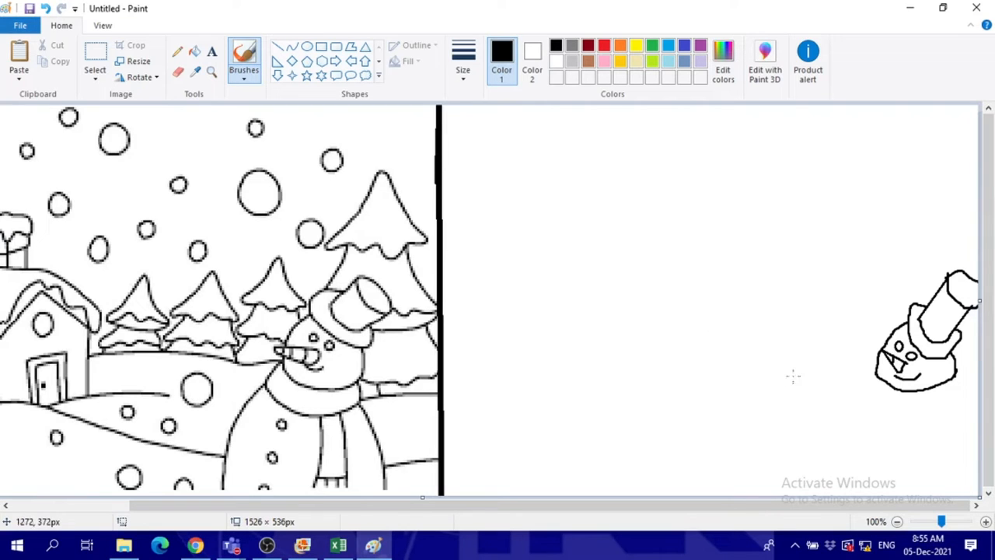
pyautogui.moveTo(873, 375)
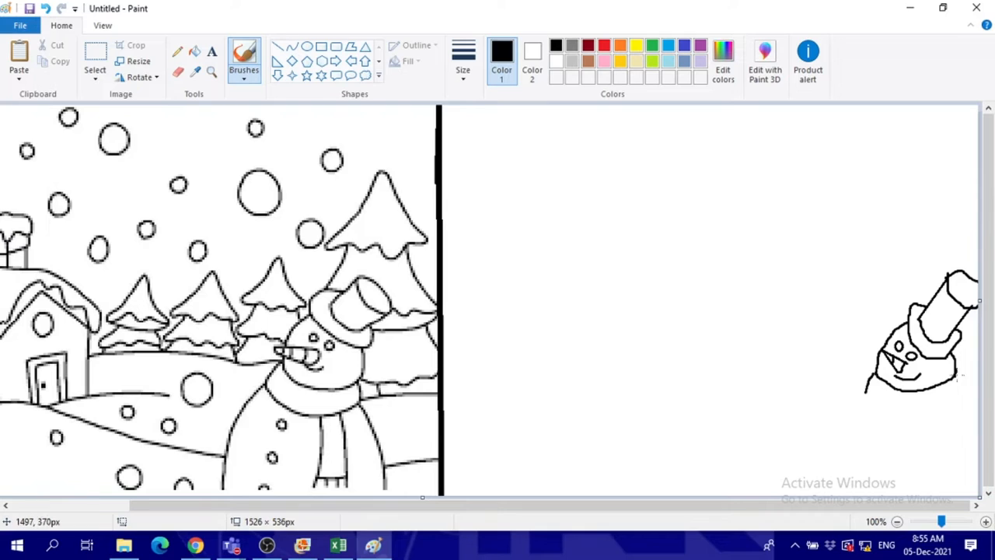
pyautogui.moveTo(865, 395)
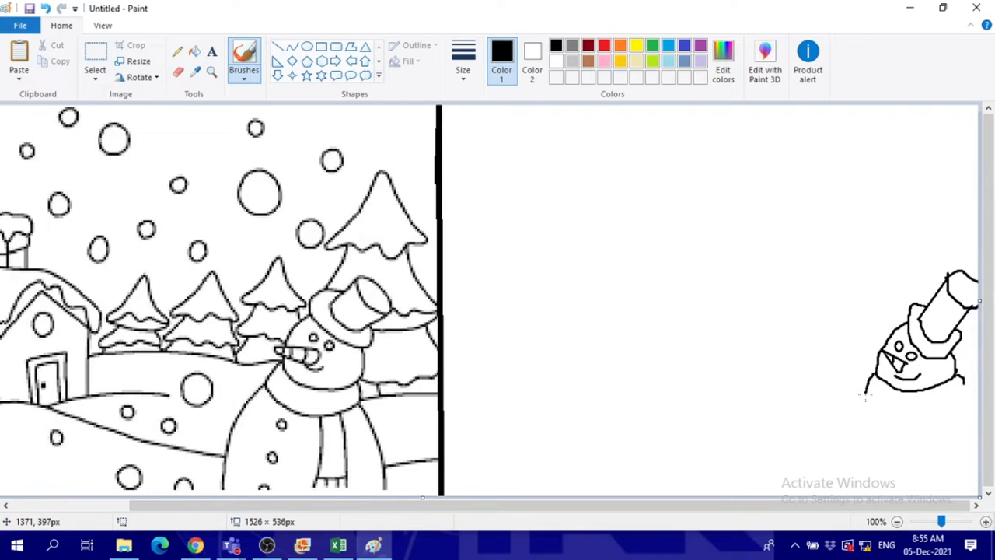
pyautogui.moveTo(863, 398); pyautogui.dragTo(933, 402)
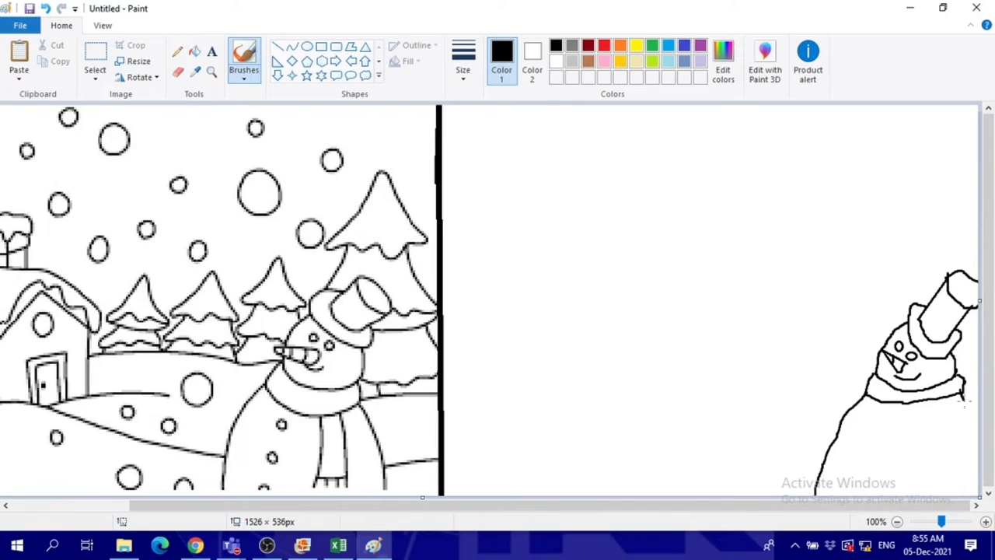
pyautogui.moveTo(863, 479)
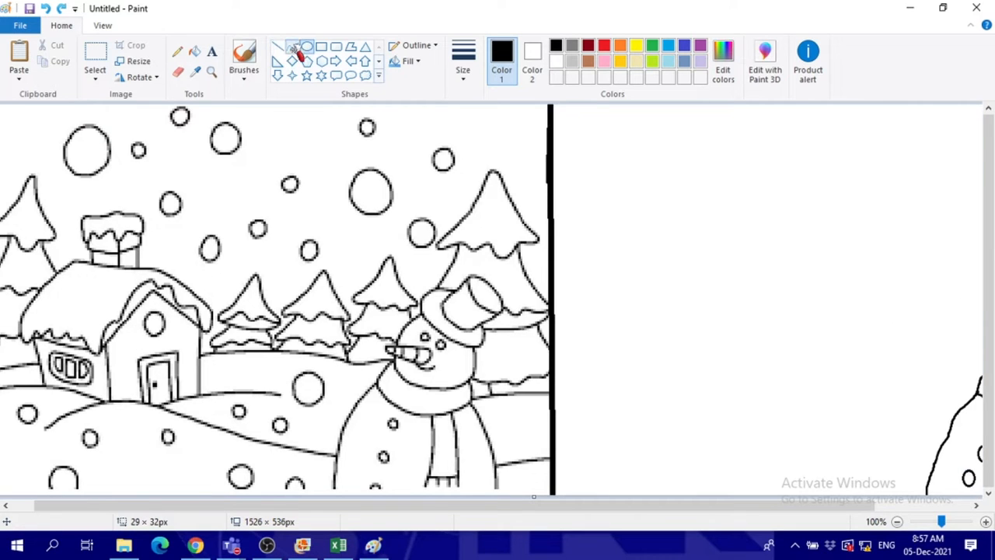
# Draw a gently curved hill line across the lower part of the copy with the Curve tool
pyautogui.click(291, 47)
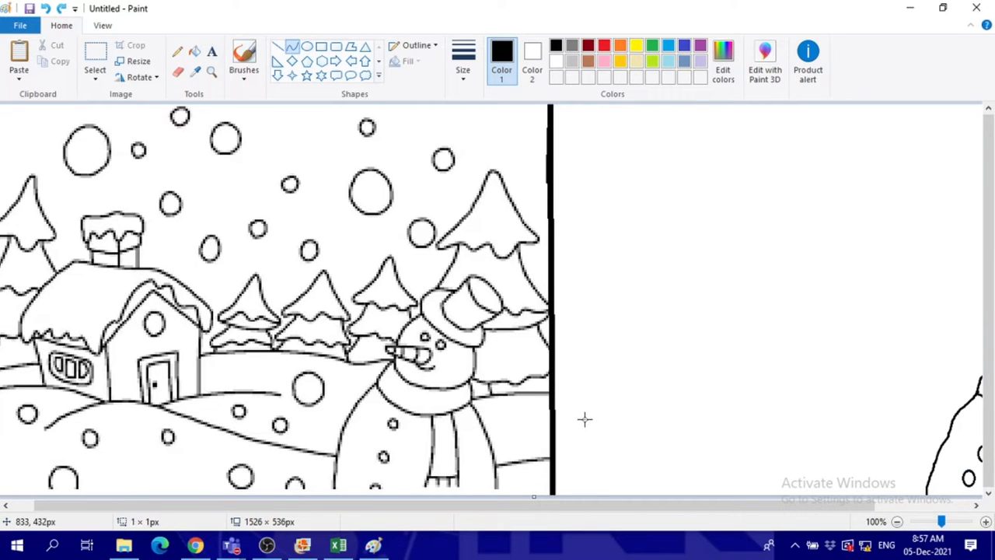
pyautogui.moveTo(585, 420); pyautogui.dragTo(946, 439)
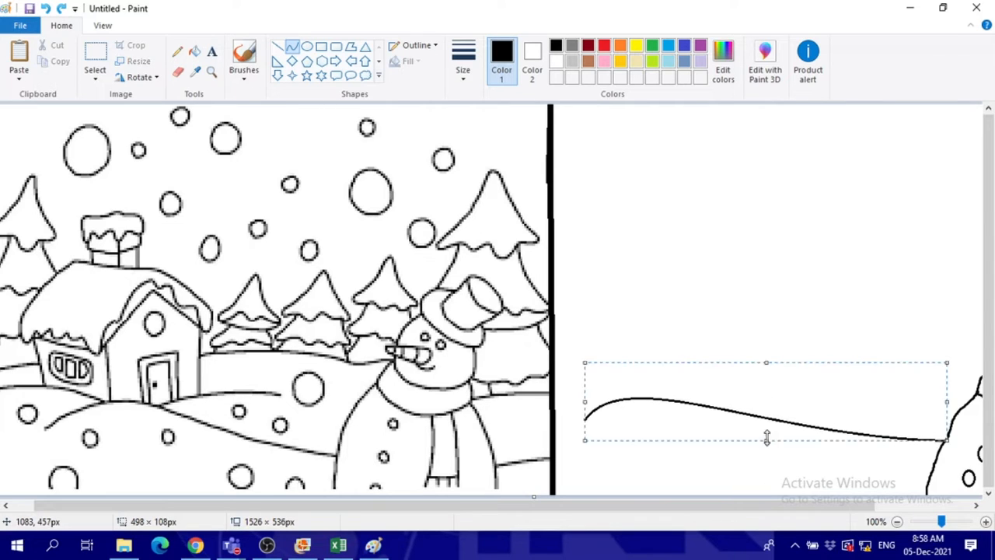
pyautogui.click(659, 286)
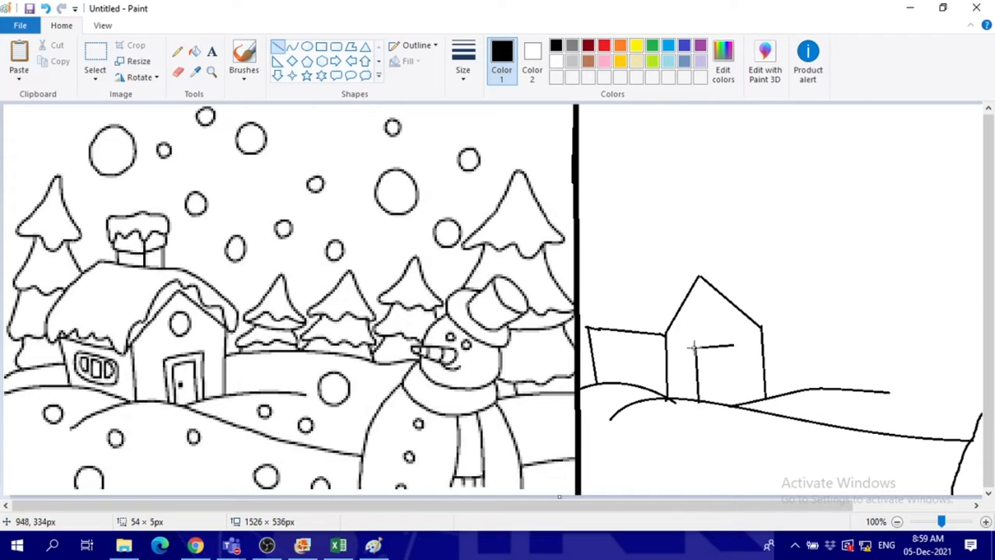
# Draw the house's door, round window above it, and left roof with side wall
pyautogui.moveTo(696, 348); pyautogui.dragTo(723, 392)
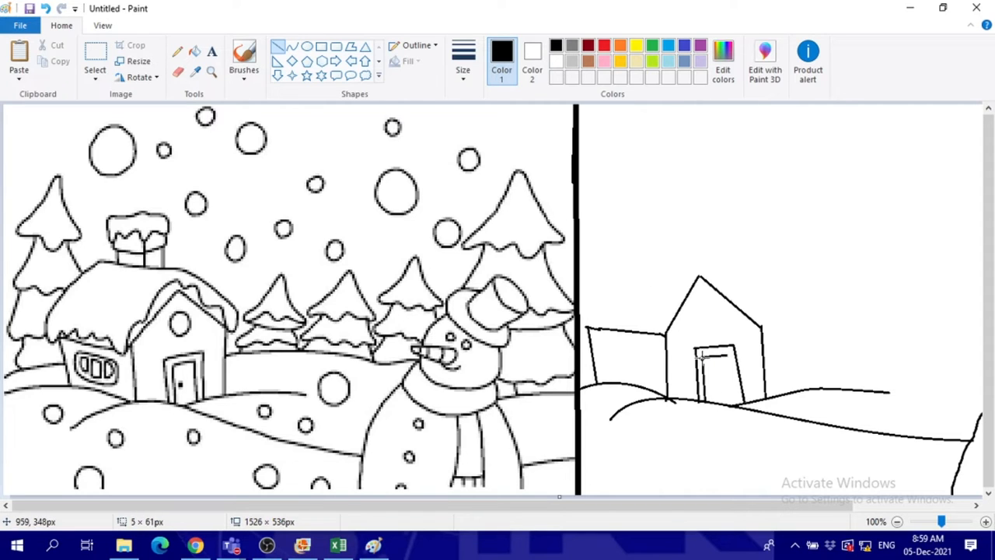
pyautogui.moveTo(692, 305); pyautogui.dragTo(724, 327)
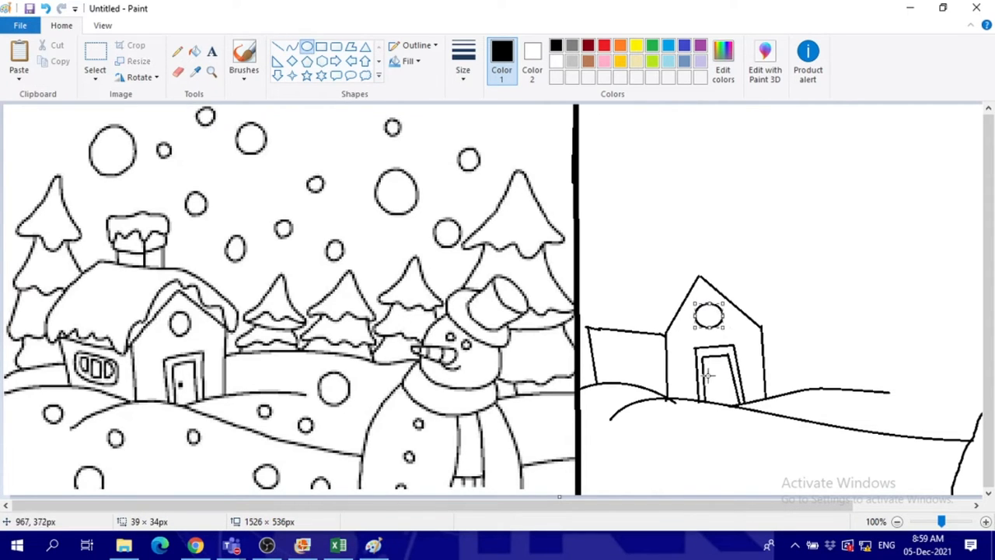
pyautogui.moveTo(594, 255); pyautogui.dragTo(641, 256)
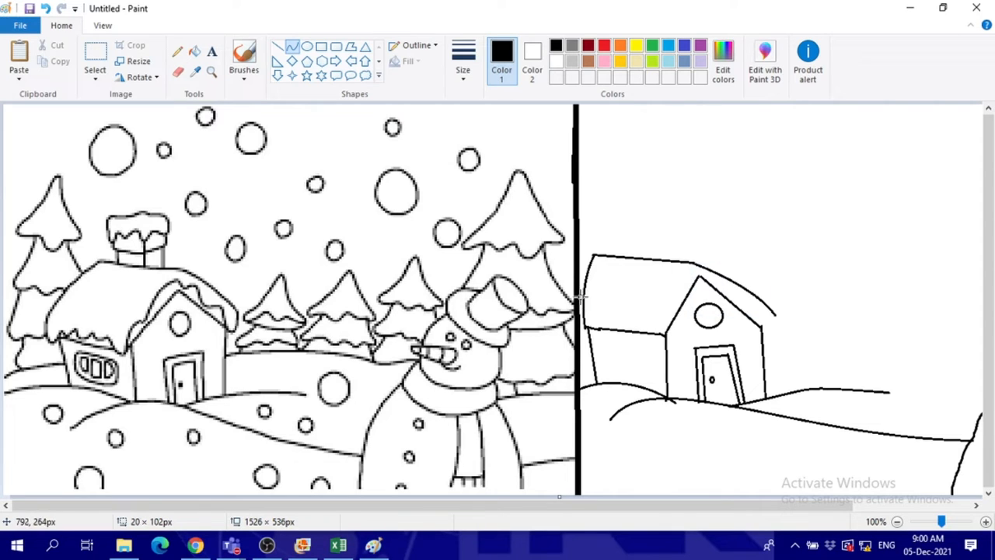
pyautogui.click(243, 56)
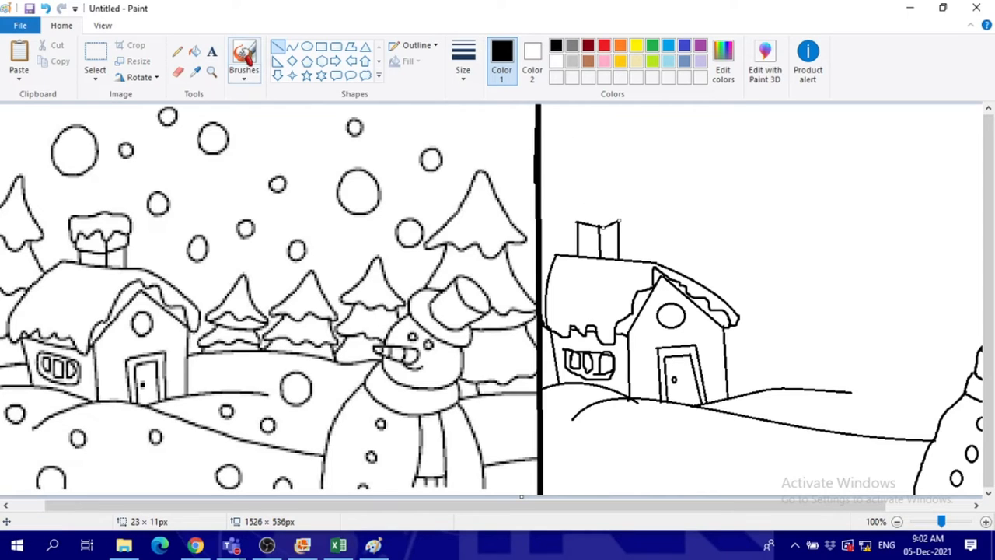
pyautogui.moveTo(43, 9)
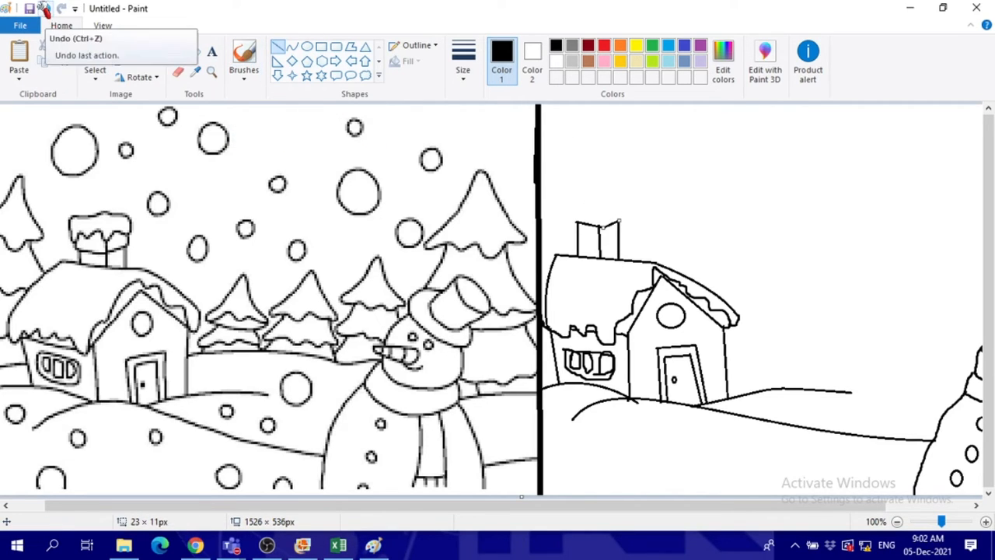
# Freehand the chimney snow and snowman, then two snowy trees behind the house
pyautogui.click(86, 55)
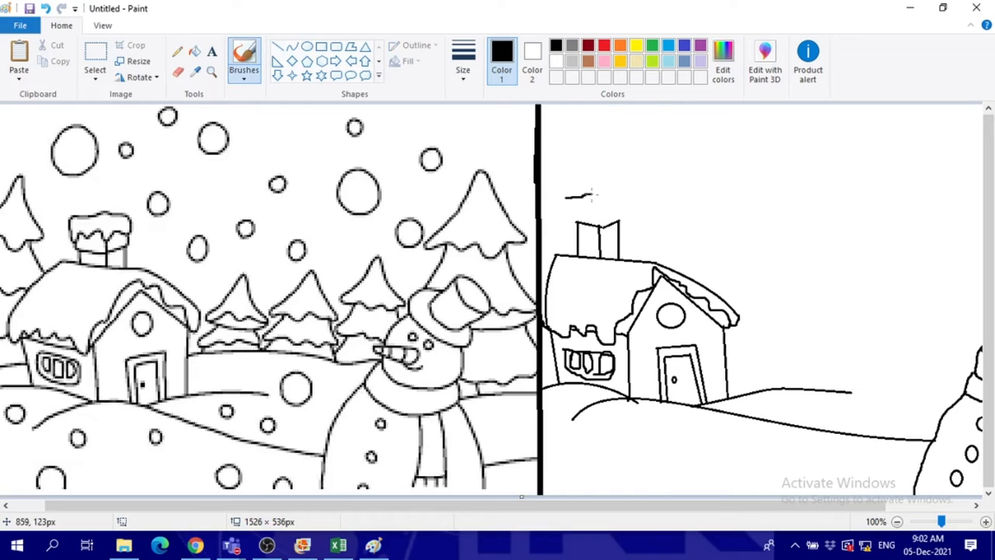
pyautogui.moveTo(568, 199); pyautogui.dragTo(622, 210)
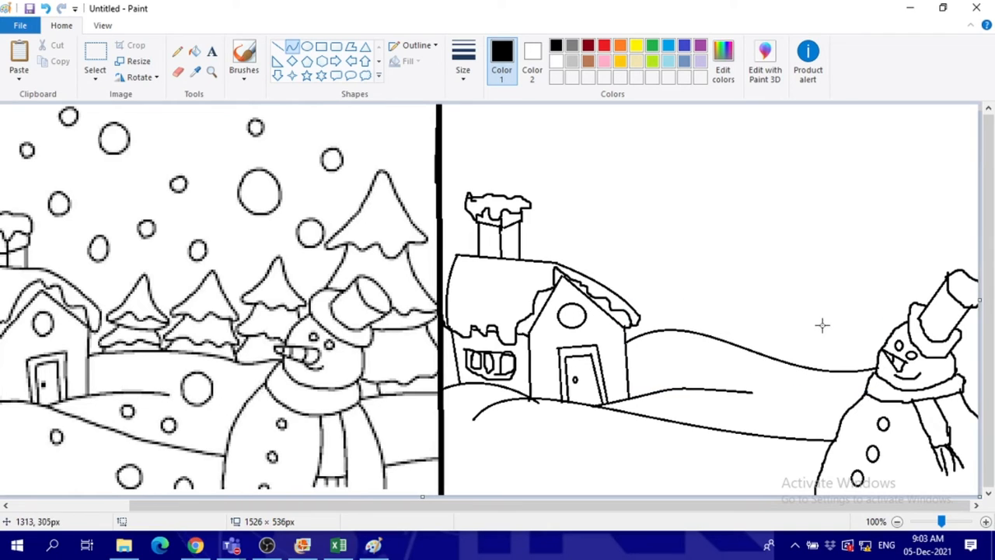
pyautogui.moveTo(615, 252); pyautogui.dragTo(684, 210)
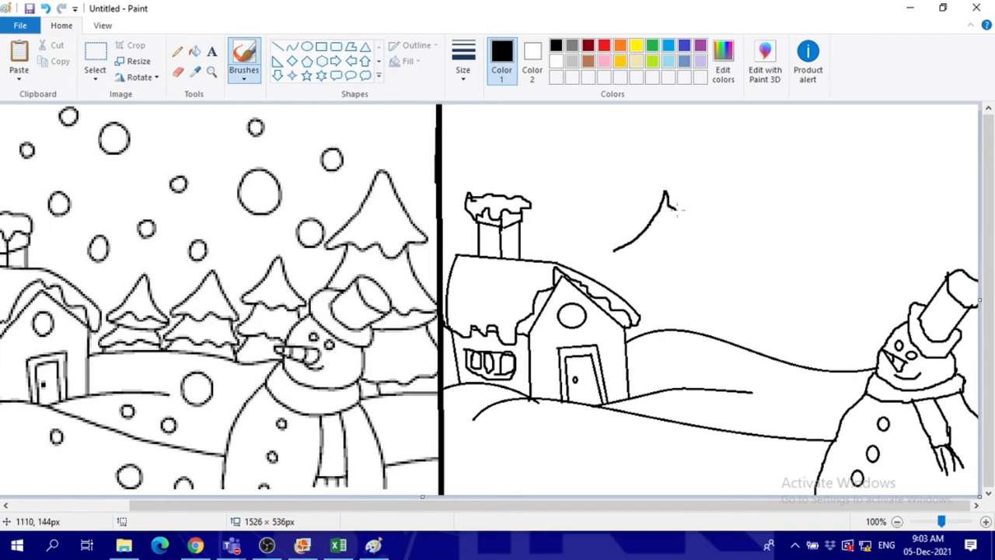
pyautogui.moveTo(665, 199); pyautogui.dragTo(702, 280)
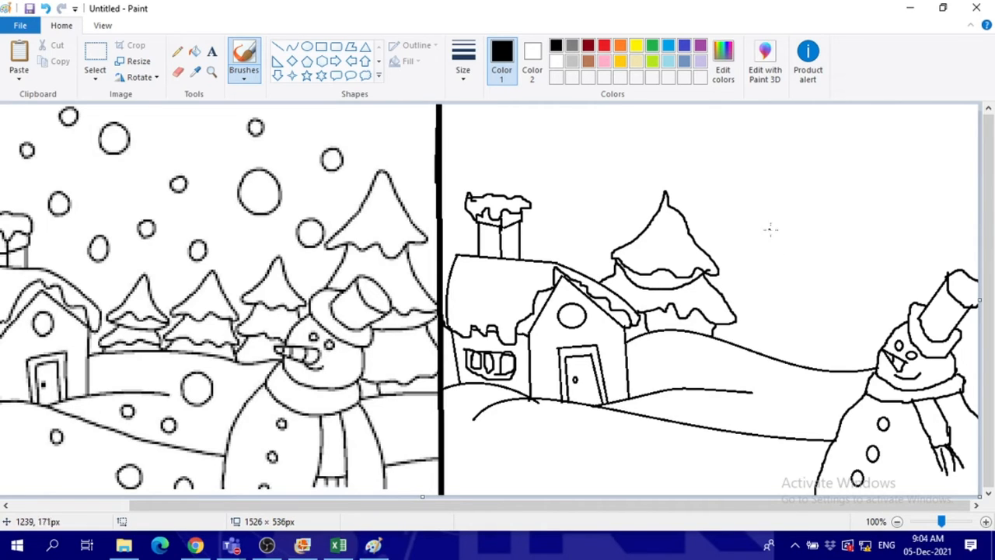
pyautogui.moveTo(774, 218); pyautogui.dragTo(801, 272)
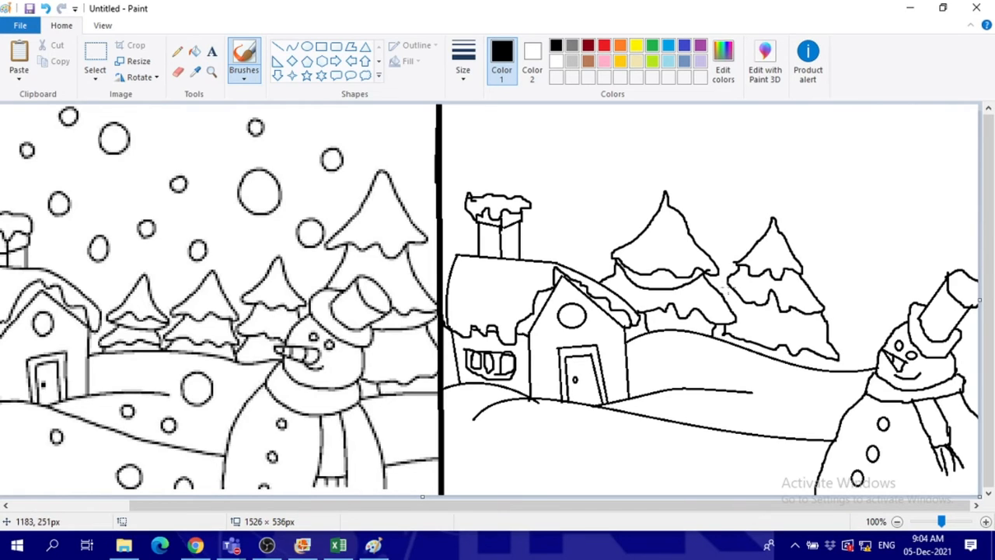
pyautogui.moveTo(892, 218)
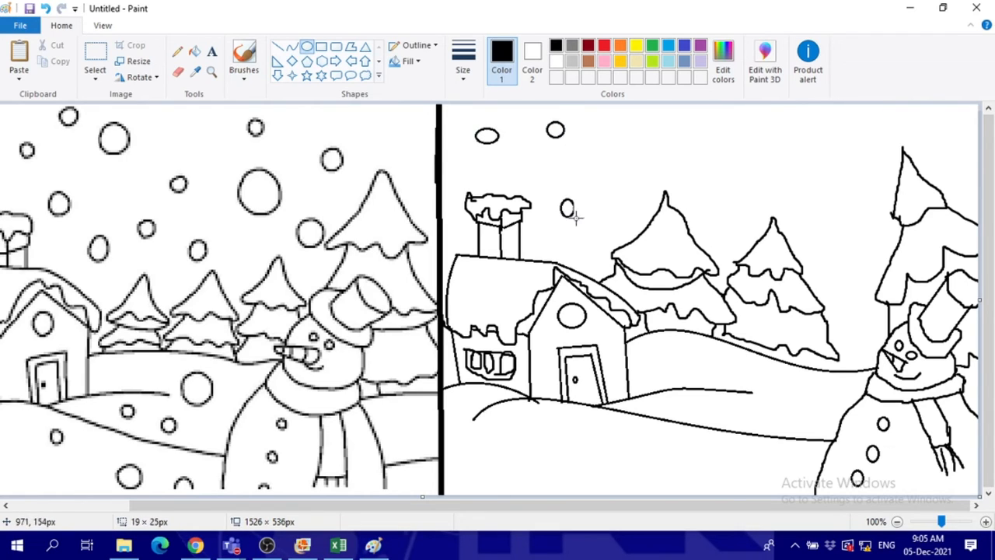
# Scatter snowball circles over the sky and ground of the scene
pyautogui.moveTo(743, 156); pyautogui.dragTo(790, 183)
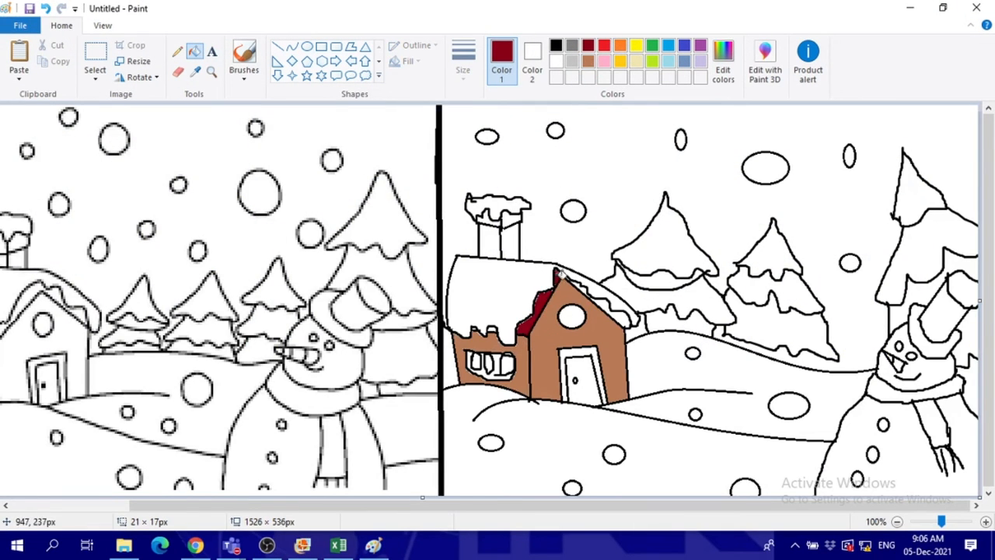
# Fill the trees green, ground grey, door and windows blue, and chimney dark red
pyautogui.click(567, 280)
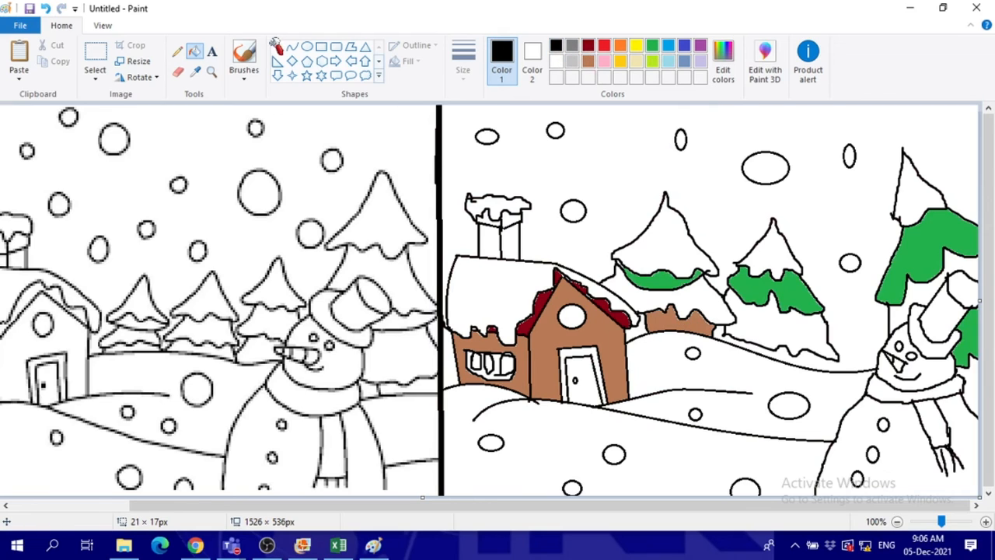
pyautogui.click(243, 59)
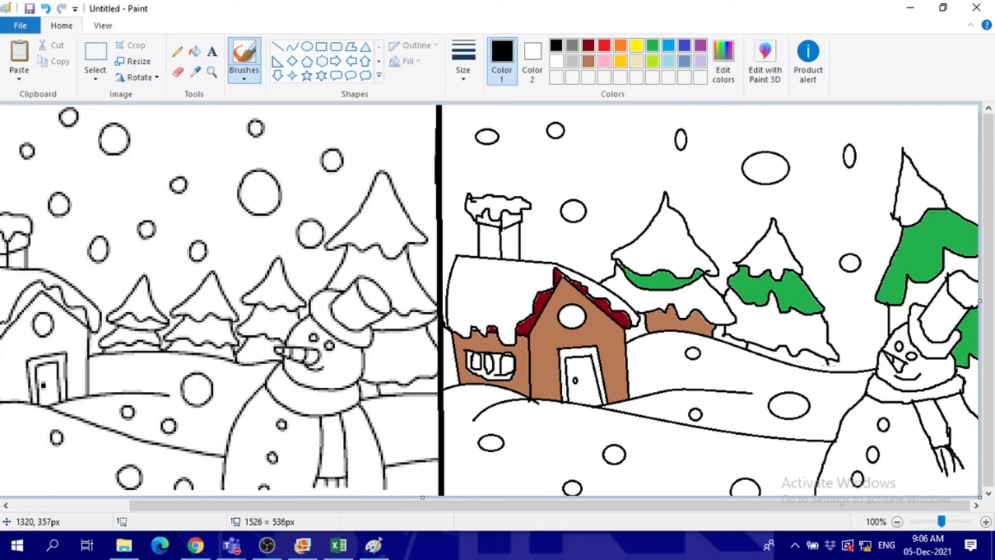
pyautogui.click(722, 59)
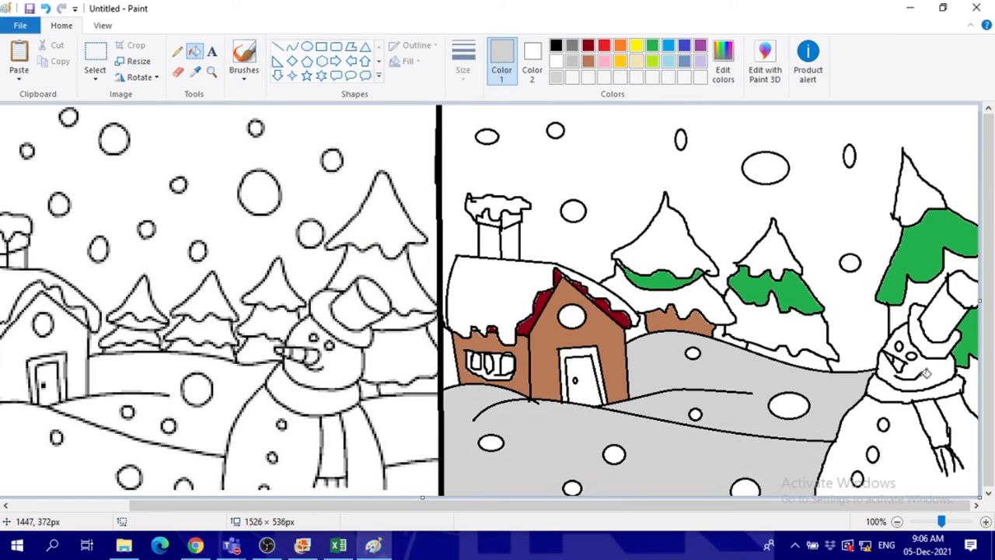
pyautogui.moveTo(708, 296)
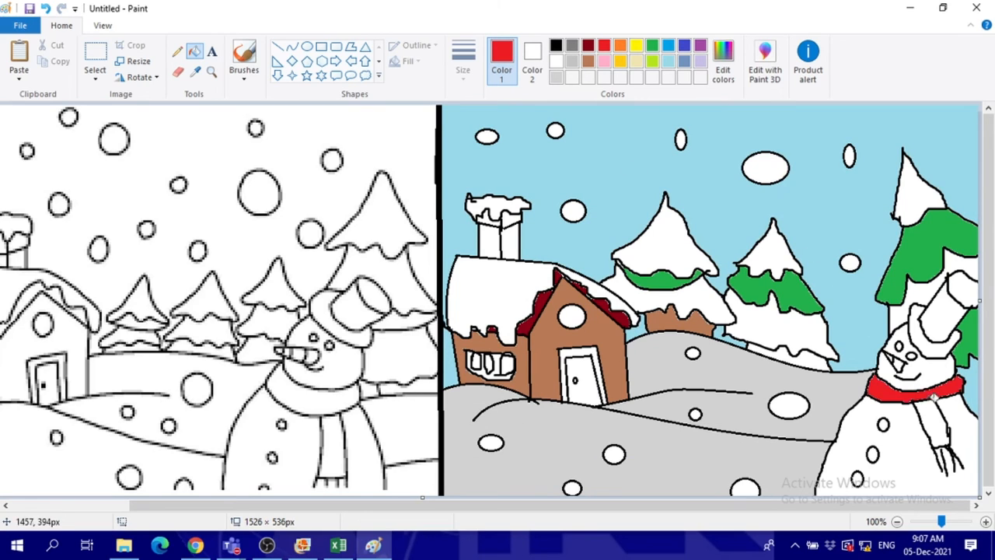
pyautogui.click(555, 43)
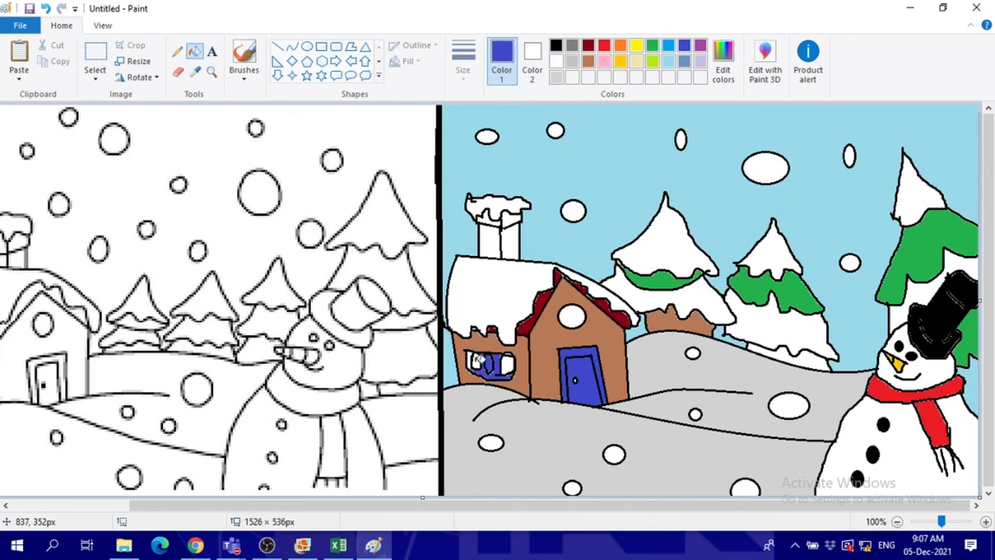
pyautogui.click(483, 364)
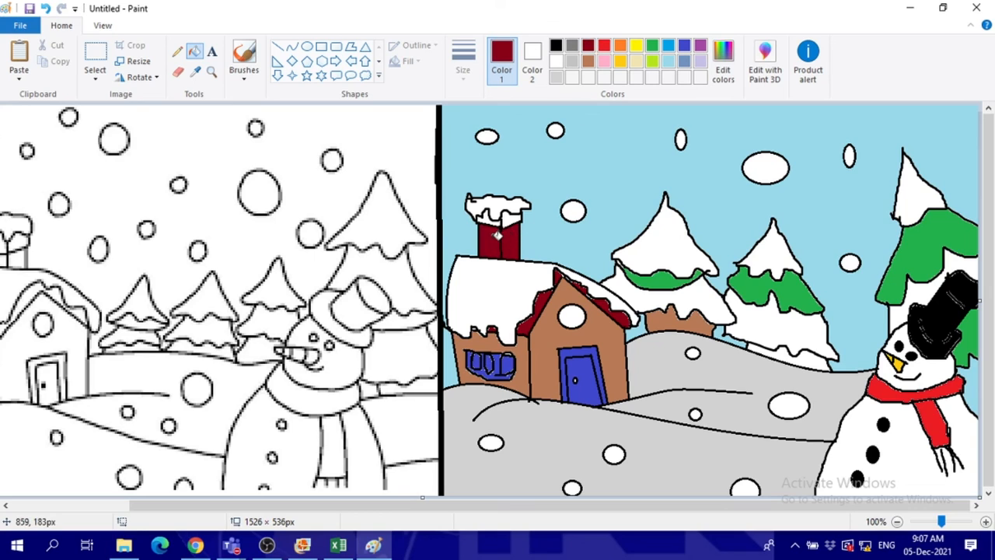
pyautogui.moveTo(541, 221)
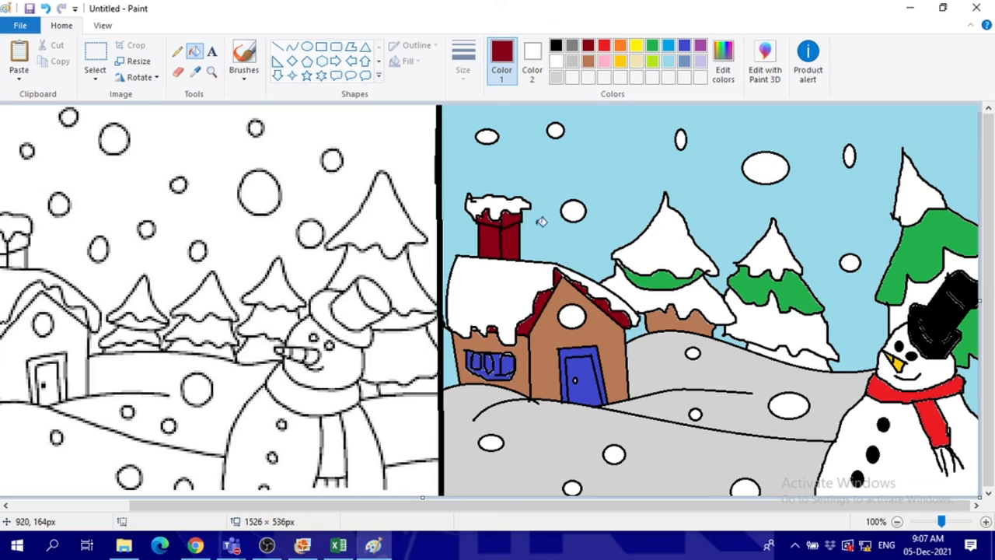
pyautogui.moveTo(751, 354)
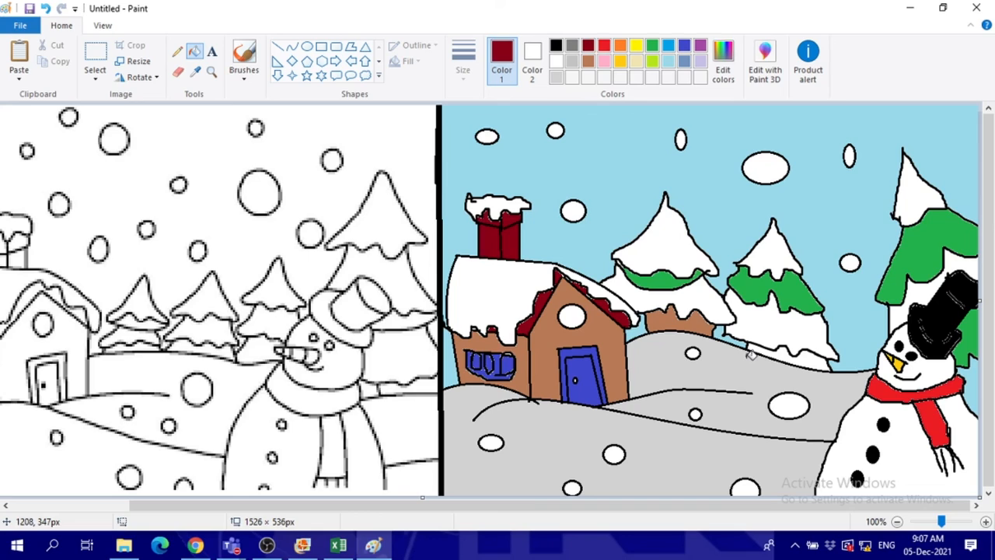